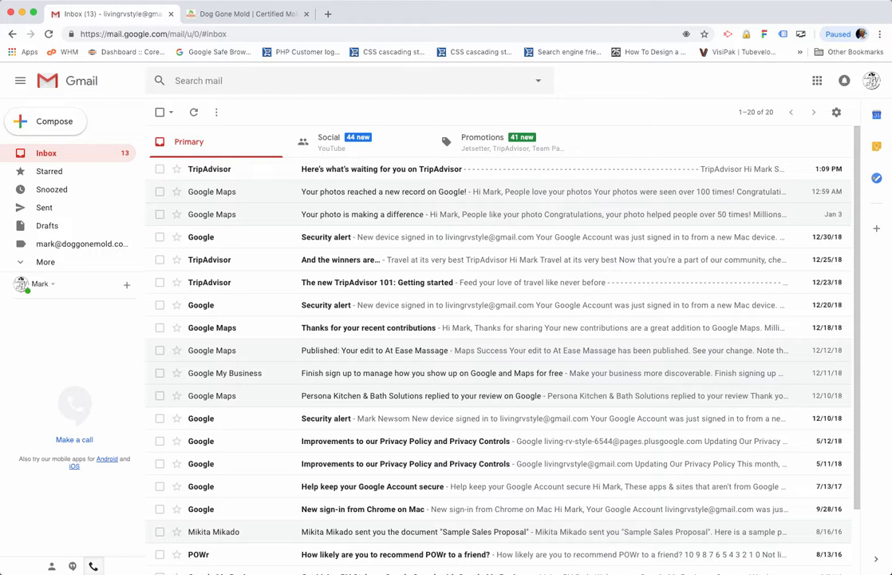
mouse_move(555, 508)
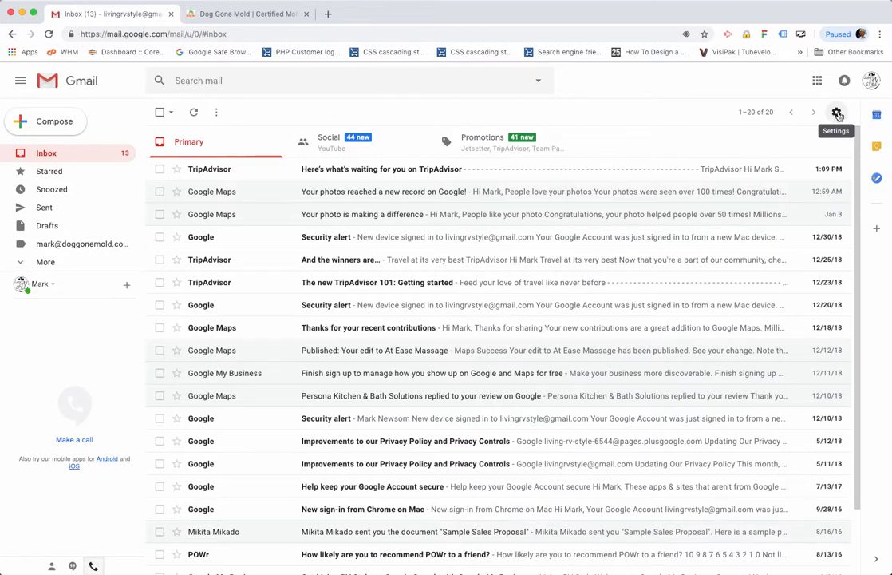
Reach Gmail's full settings page via the gear quick-settings menu.
click(836, 112)
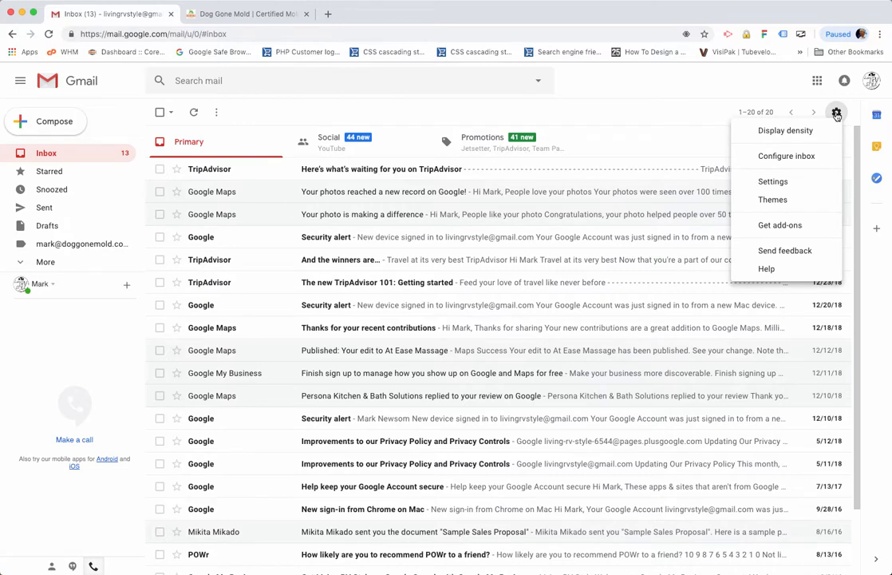
mouse_move(772, 182)
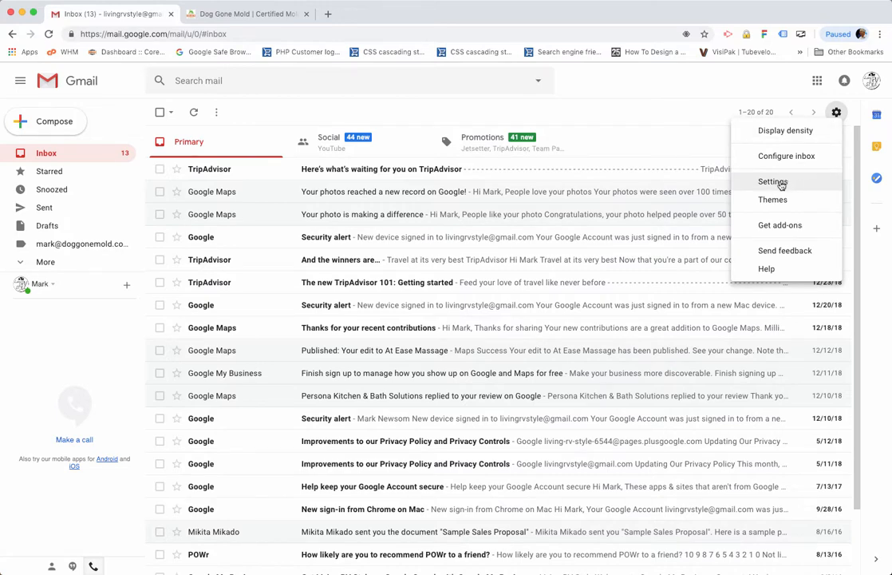
click(773, 182)
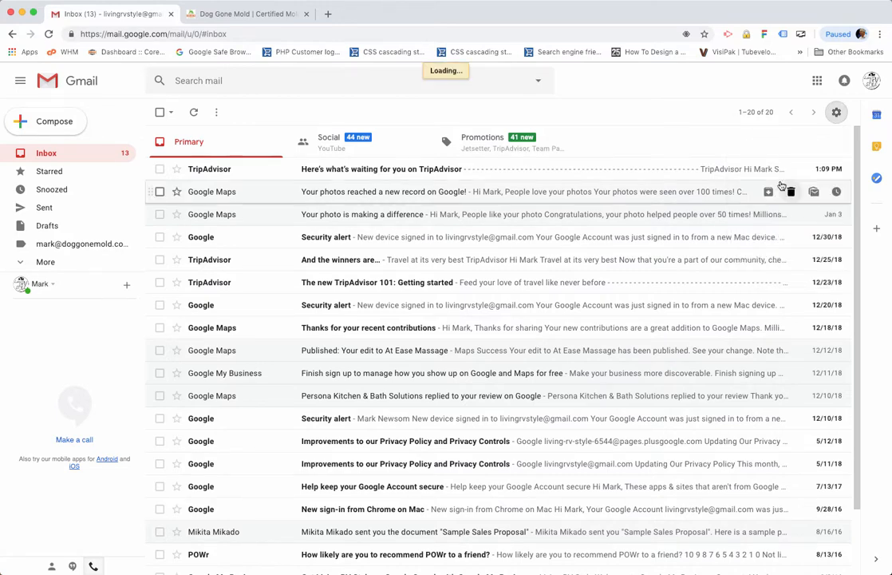
From Accounts and Import, start 'Add a mail account' under Check mail from other accounts.
click(836, 112)
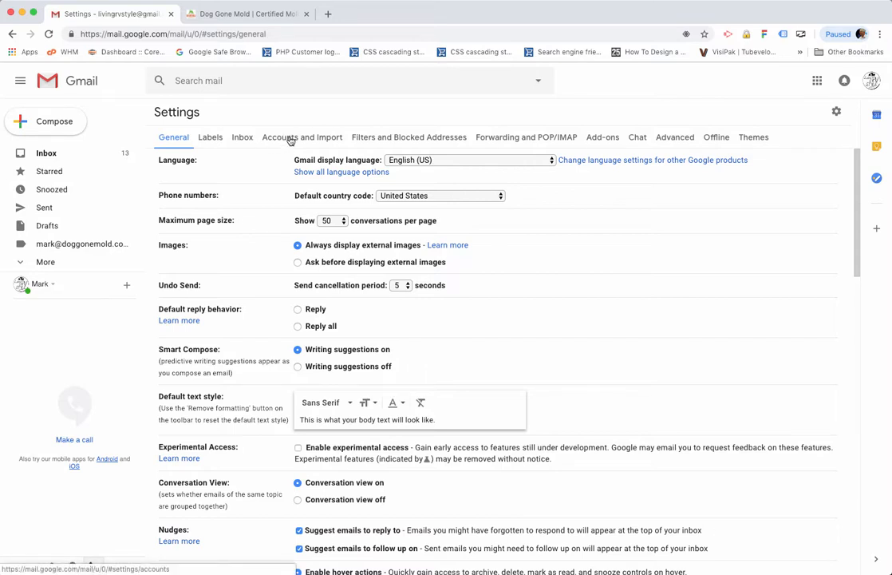
click(302, 137)
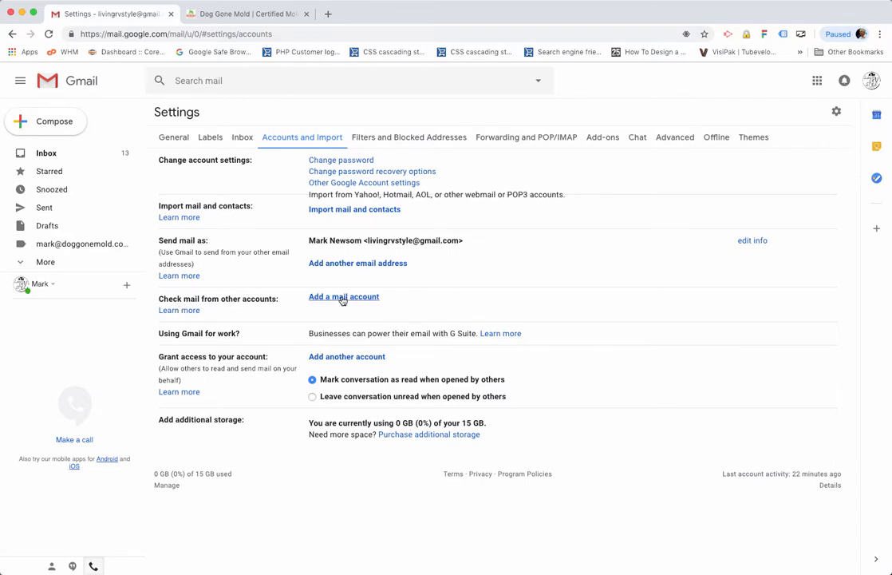
click(344, 295)
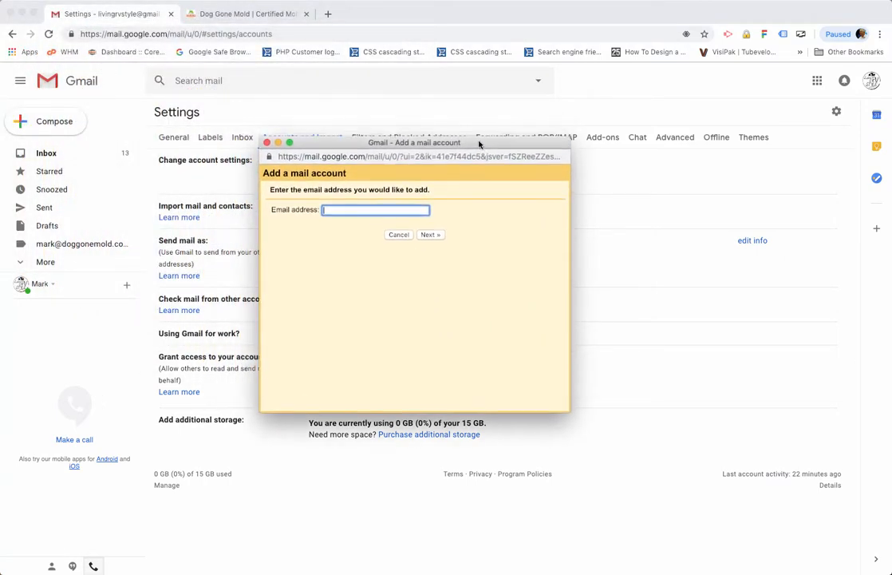
click(375, 211)
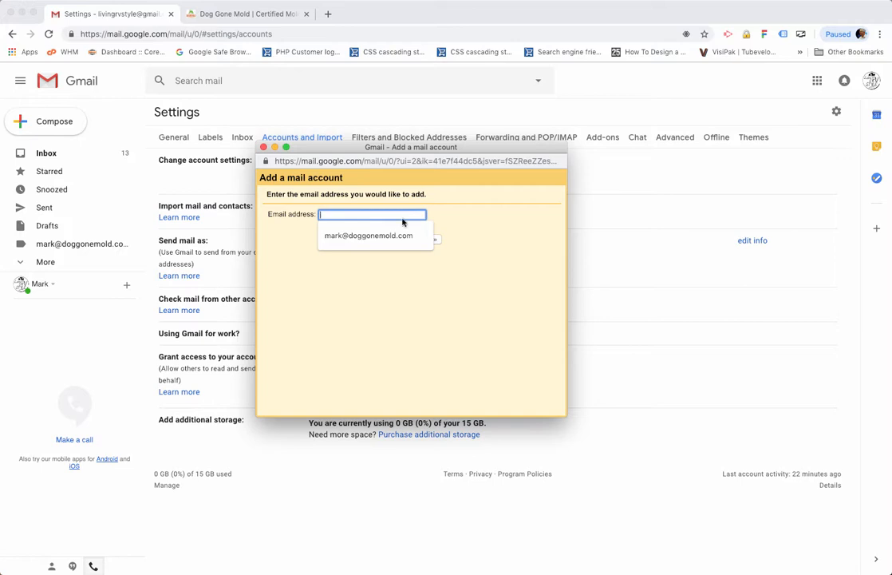
click(367, 234)
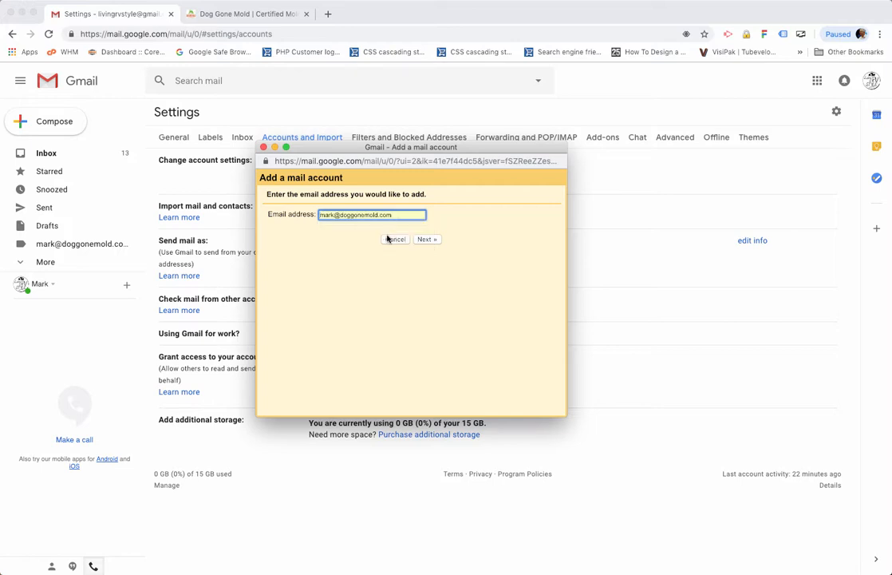
mouse_move(401, 299)
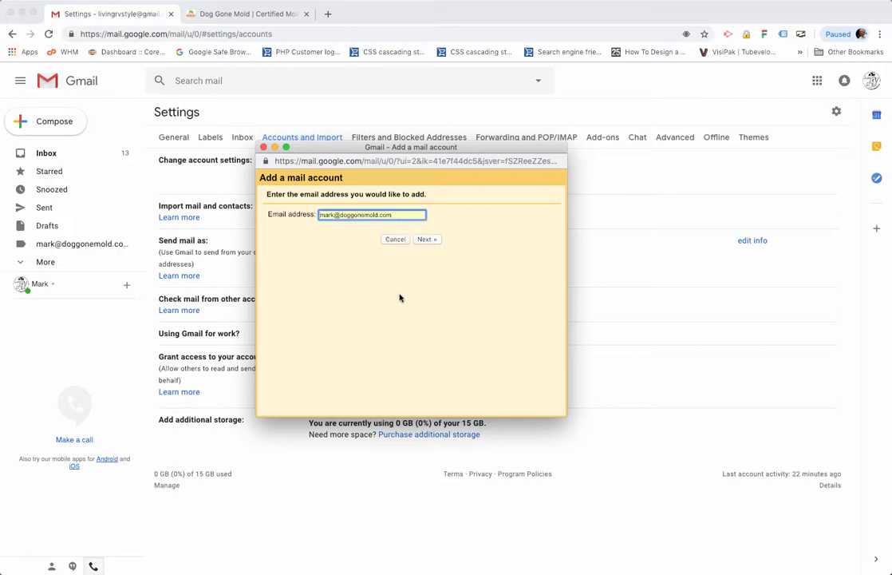
mouse_move(300, 220)
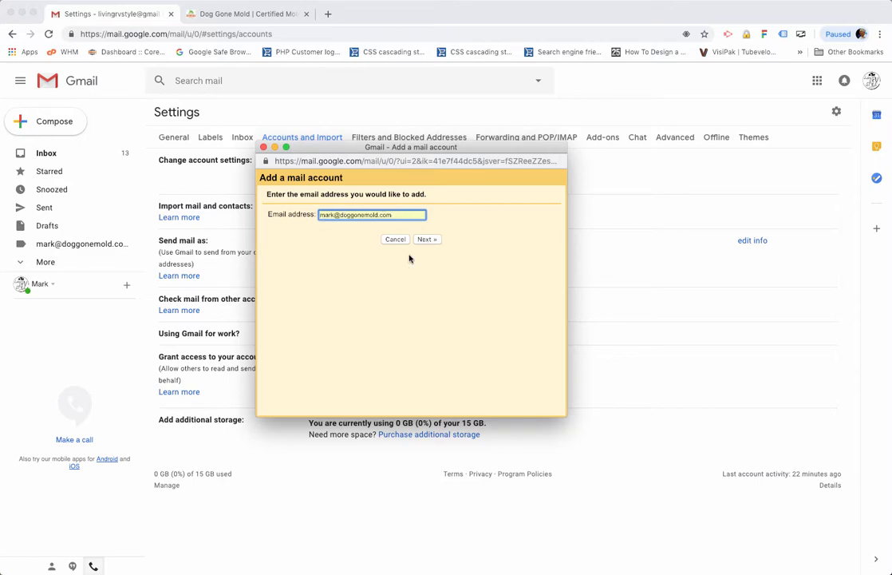
mouse_move(421, 254)
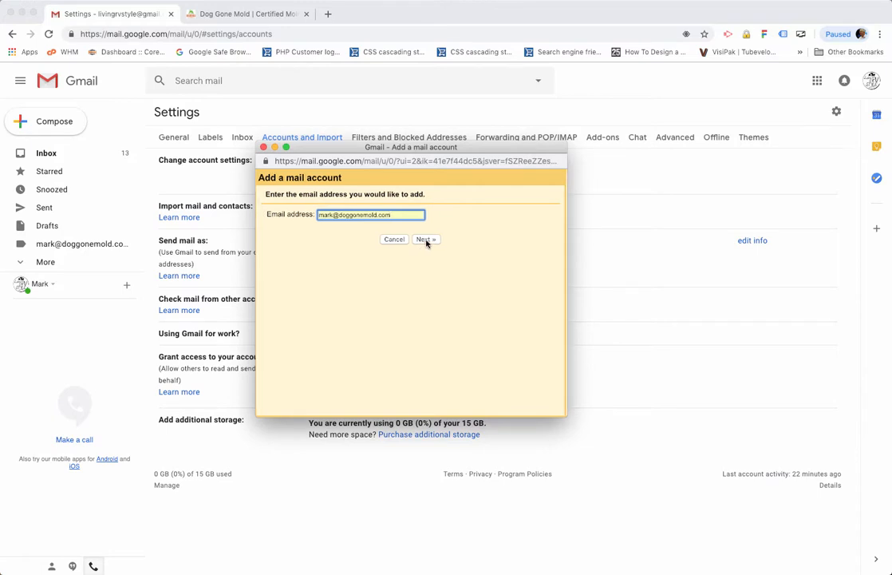
click(425, 239)
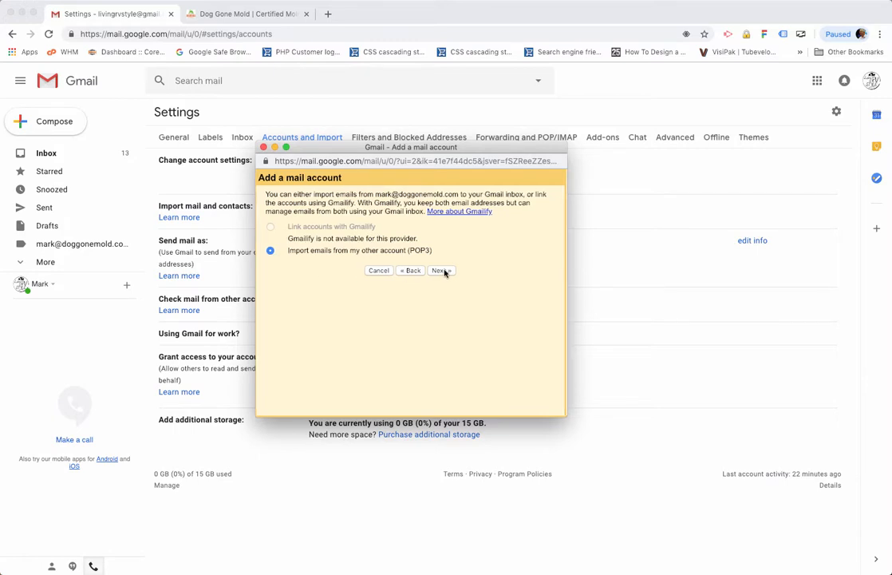
Choose POP3 import and fill in the username and saved password for mail.doggonemold.com.
click(441, 269)
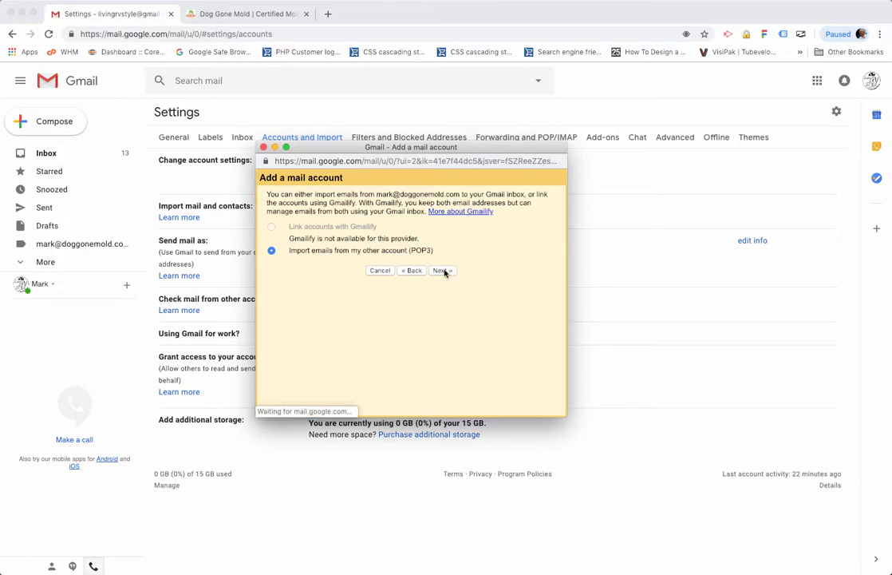
click(442, 271)
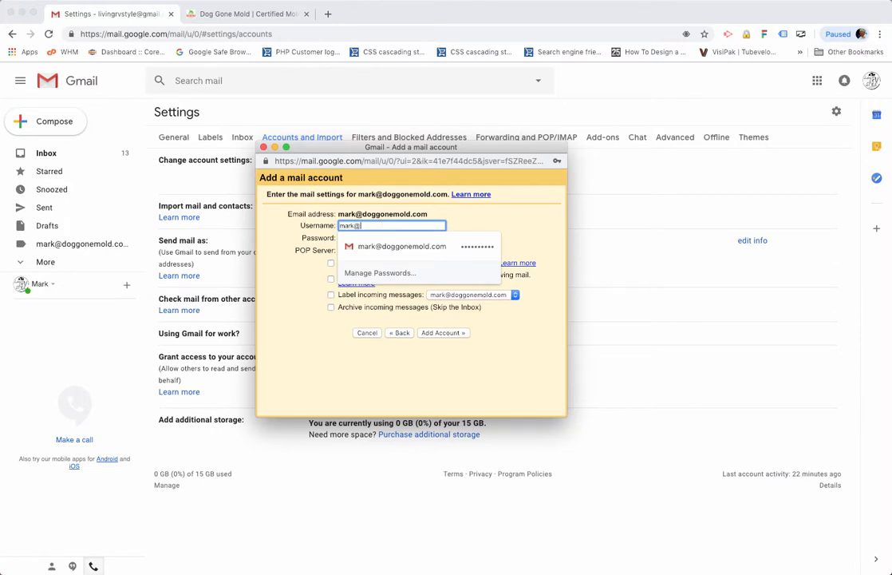
text(d)
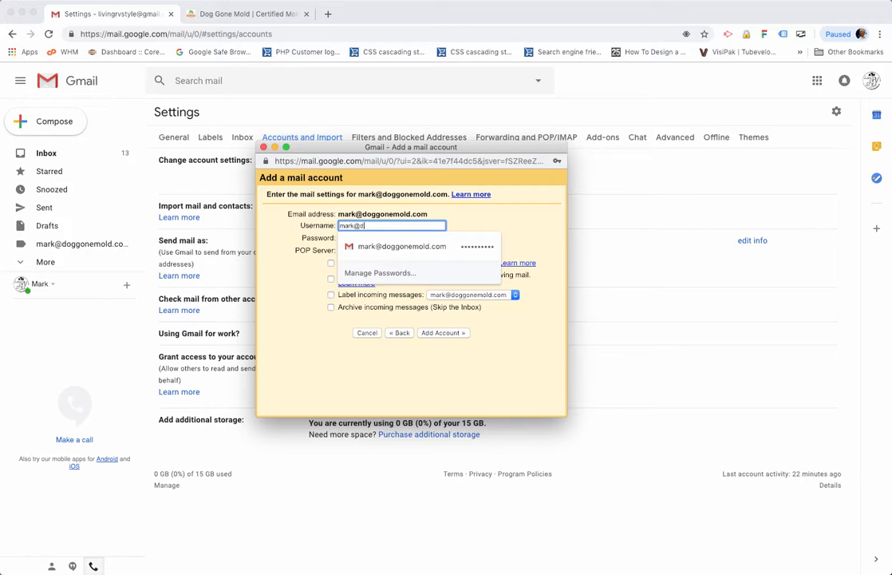
text(doggonemold.com)
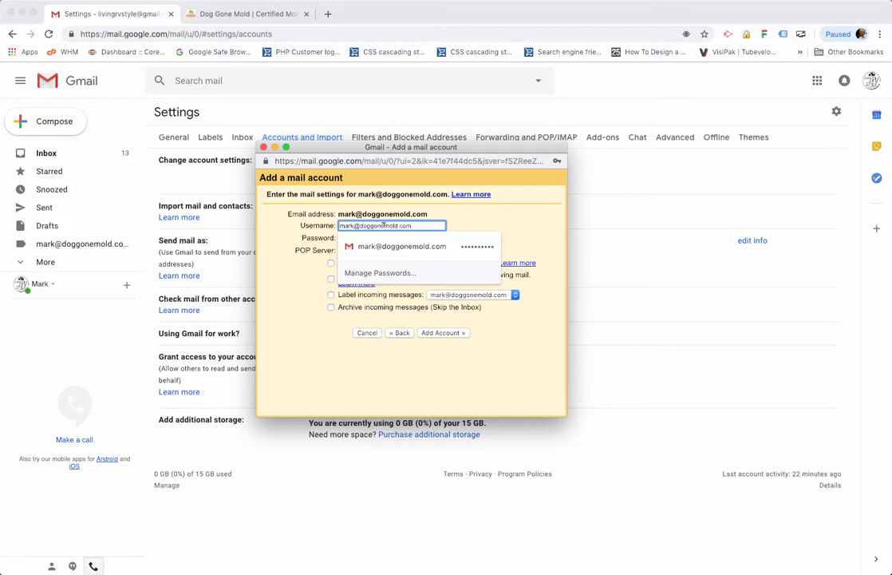
click(391, 238)
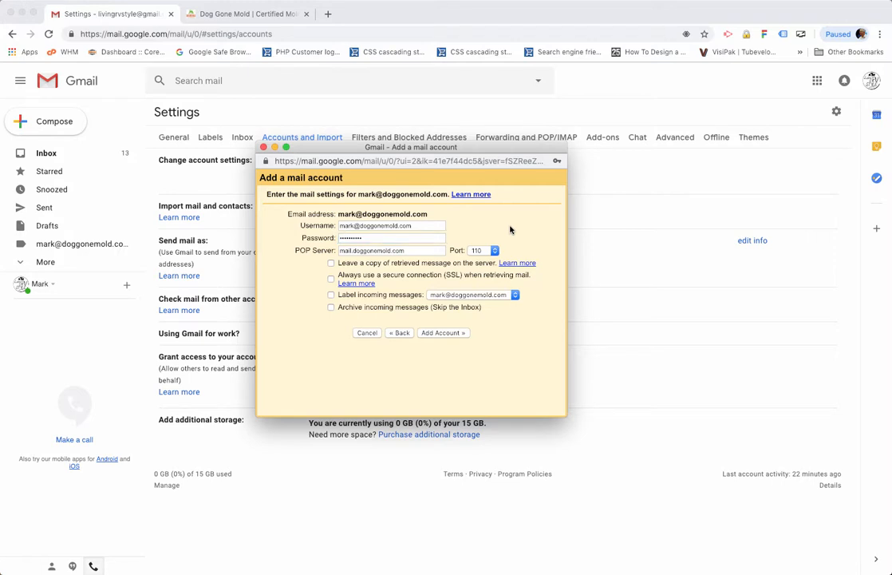
mouse_move(508, 233)
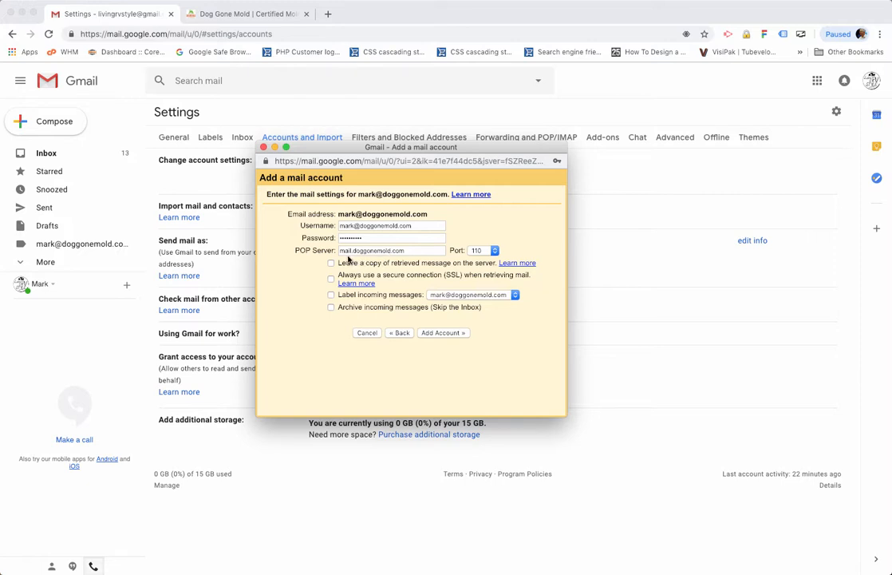
mouse_move(345, 259)
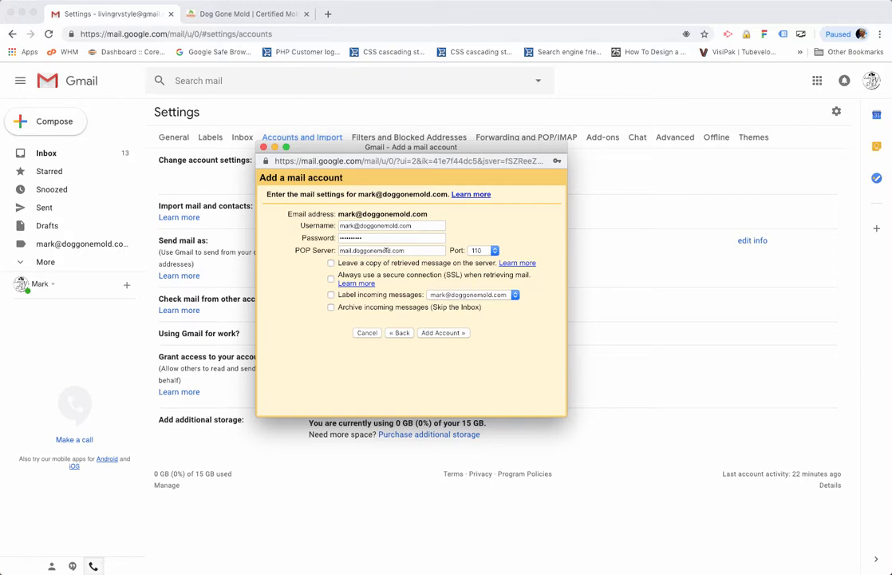
Change the incoming POP port from 110 to 995.
click(484, 249)
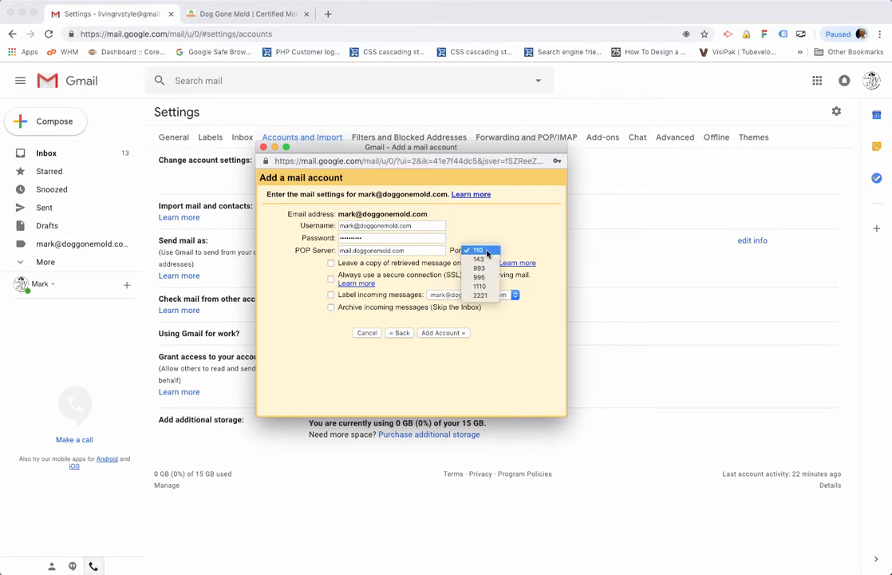
click(479, 278)
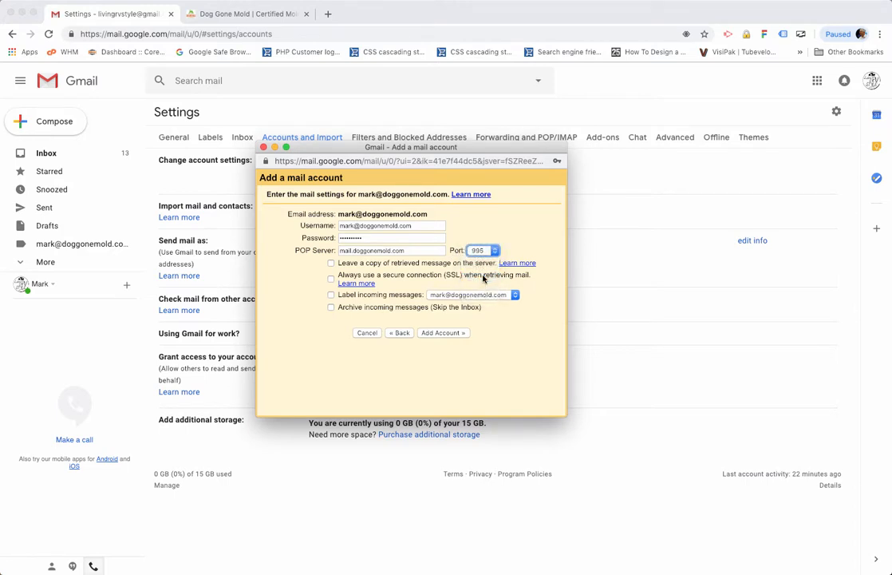
click(485, 249)
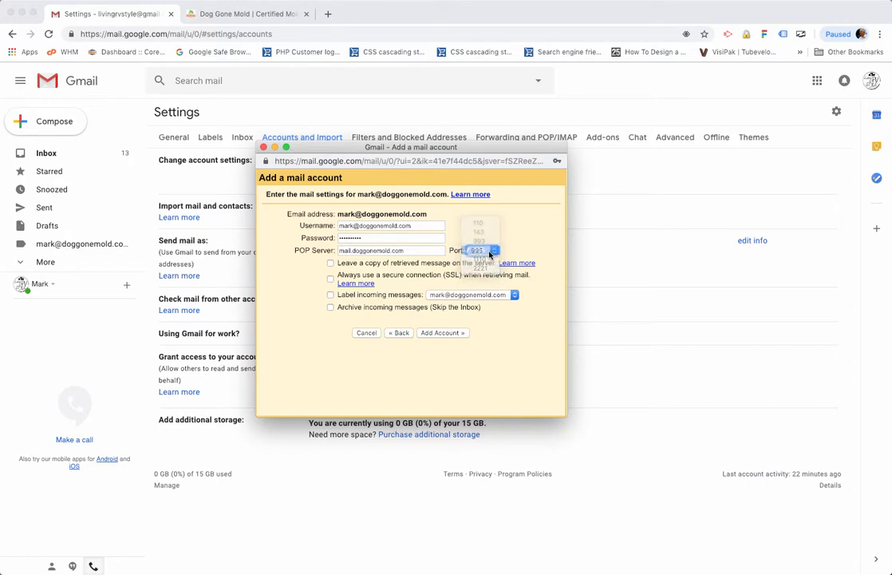
click(477, 249)
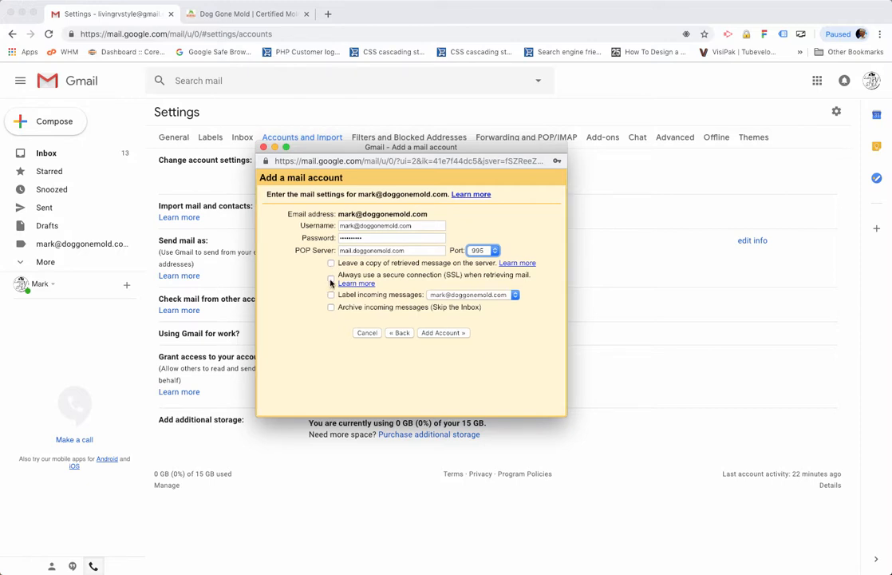
click(332, 279)
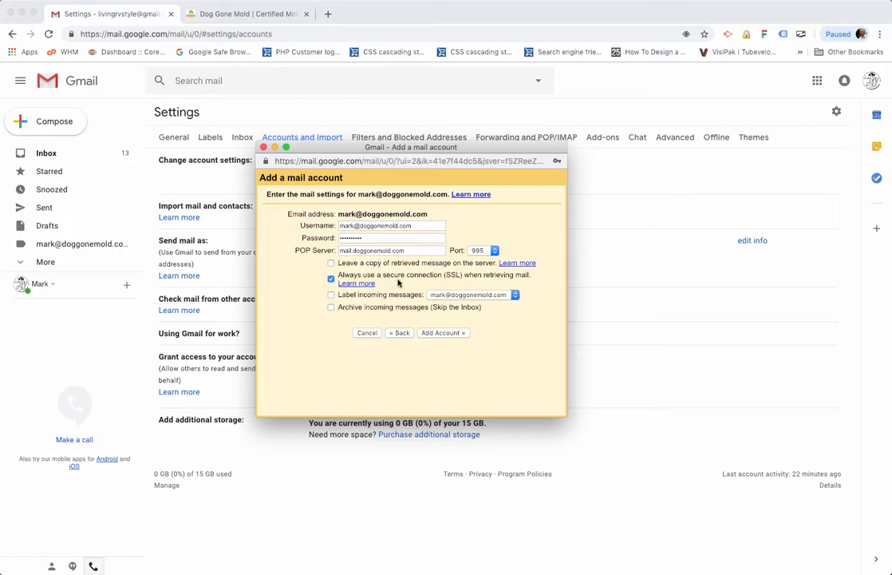
mouse_move(486, 278)
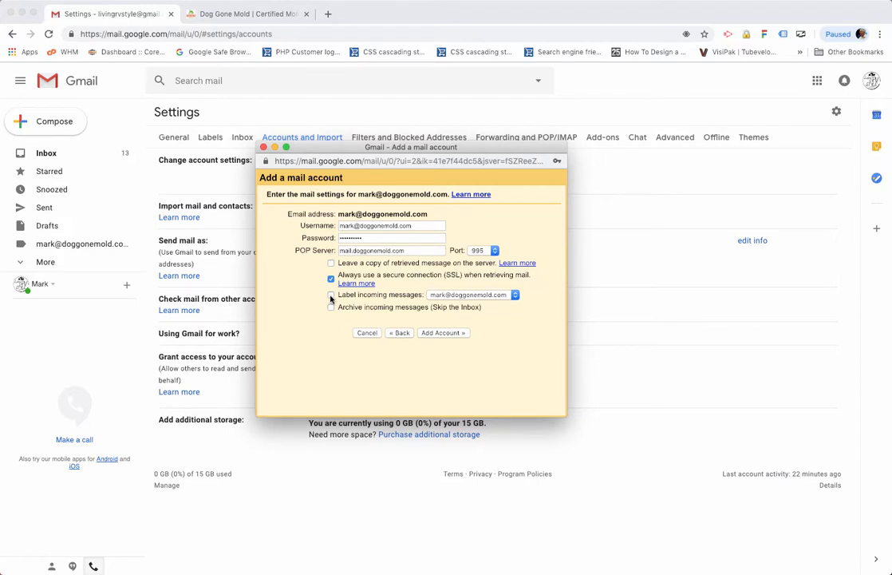
click(332, 295)
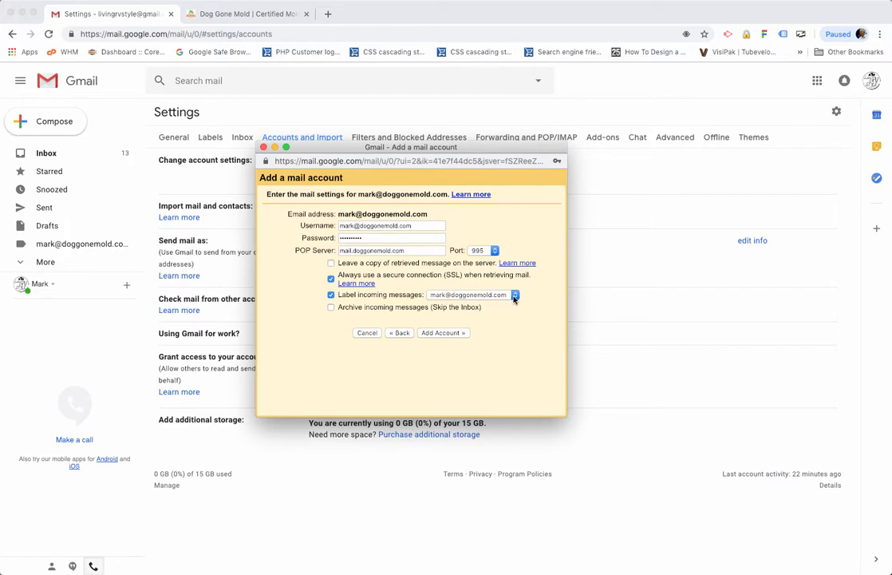
click(471, 293)
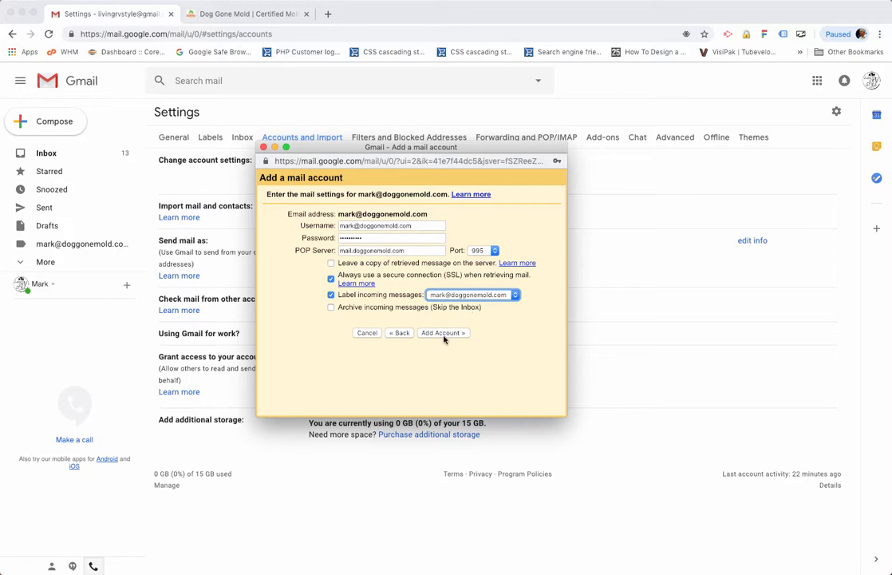
click(332, 307)
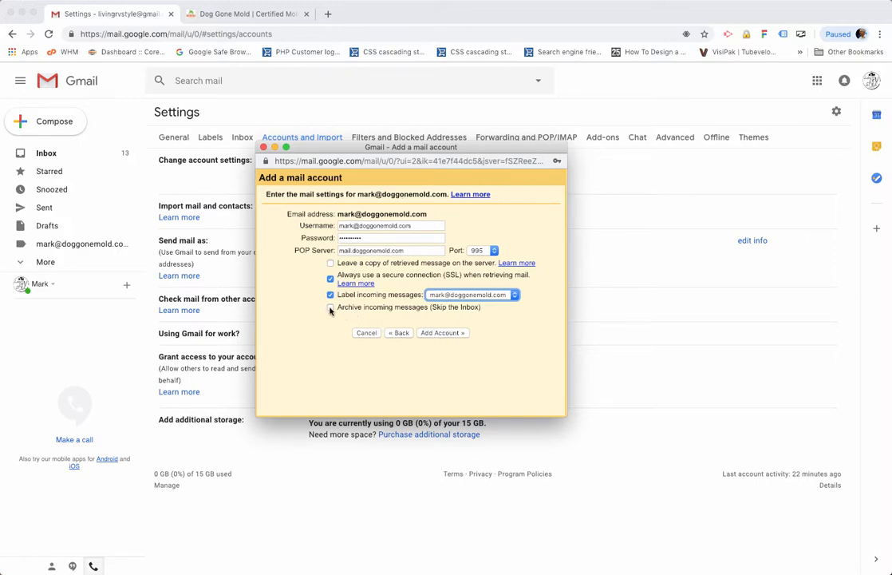
click(331, 307)
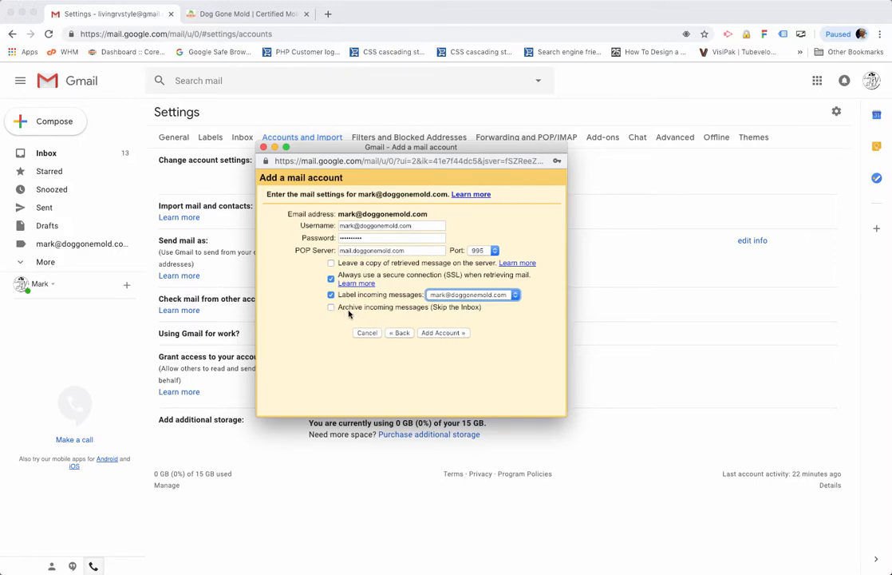
mouse_move(403, 335)
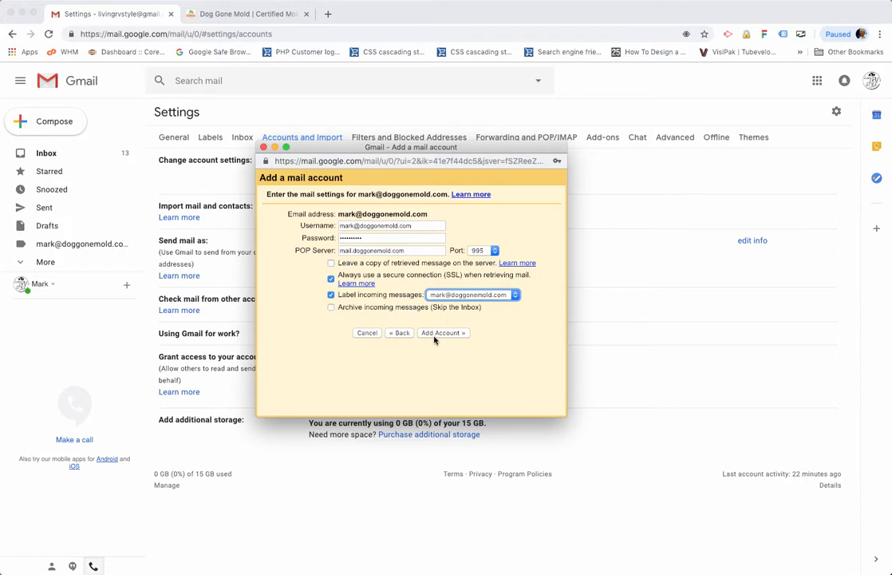
click(442, 334)
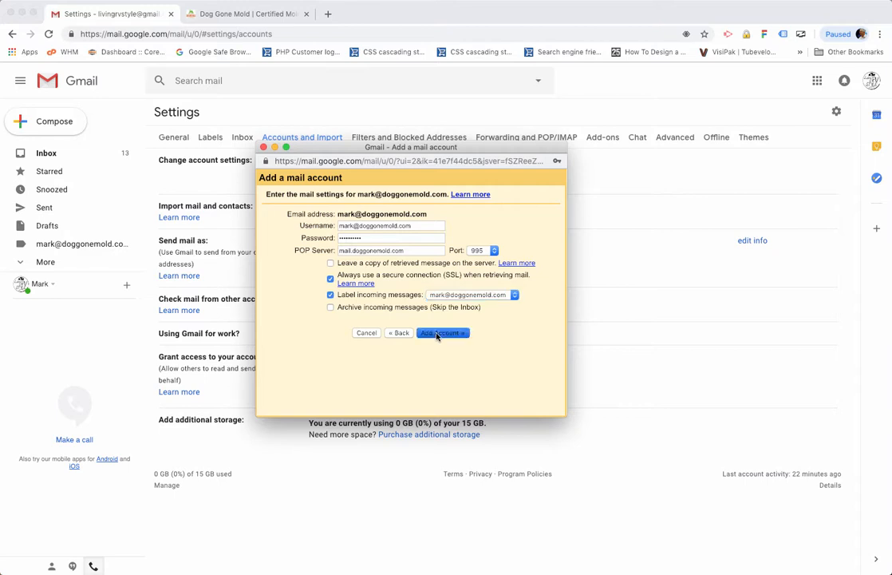
Confirm the account addition, keeping 'Yes, I want to be able to send mail as' selected.
click(441, 334)
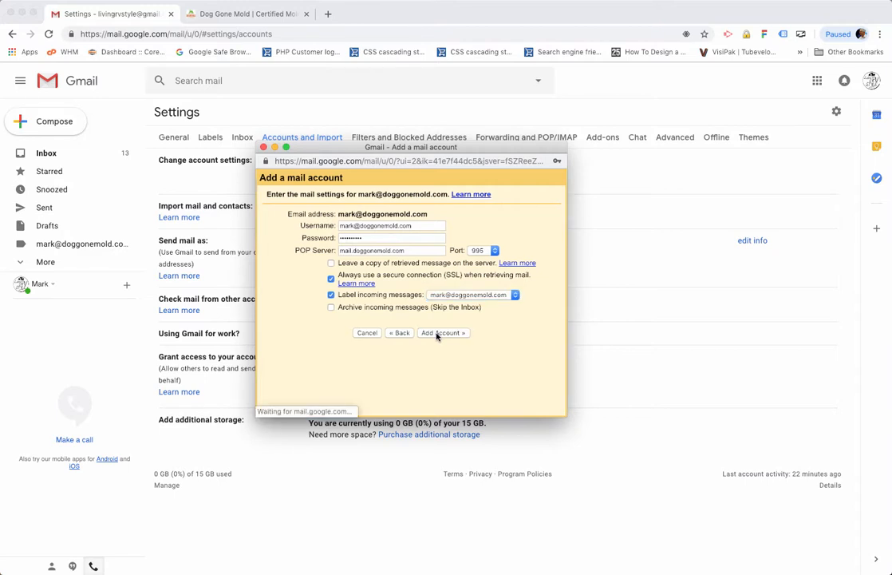
click(441, 334)
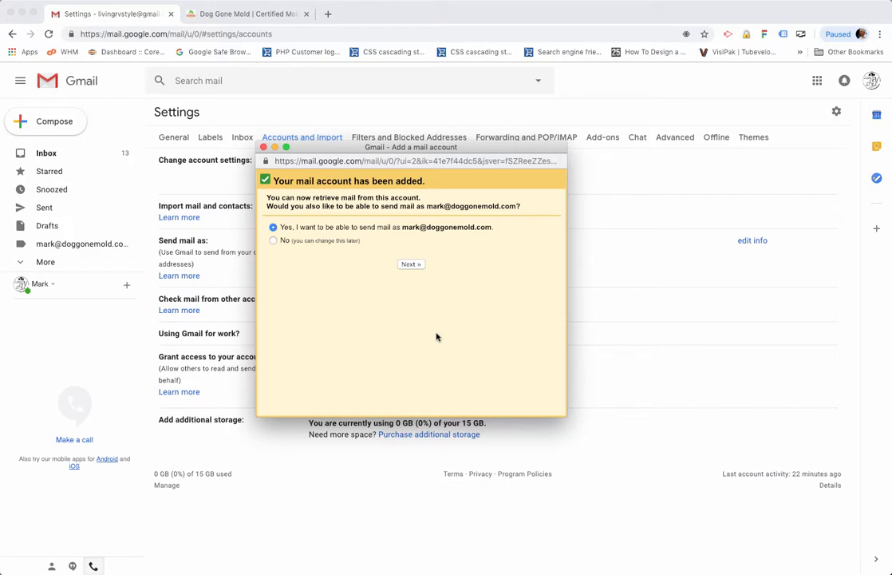
mouse_move(396, 271)
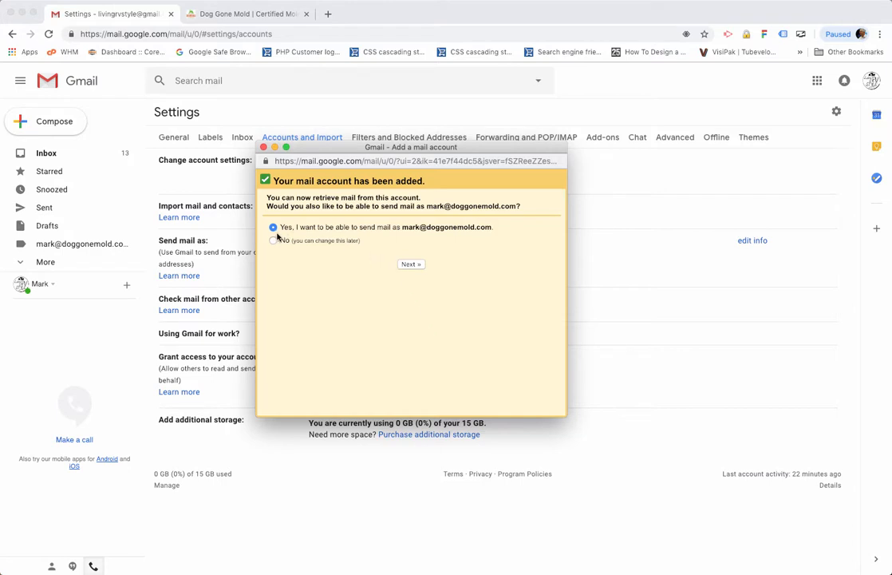
mouse_move(392, 237)
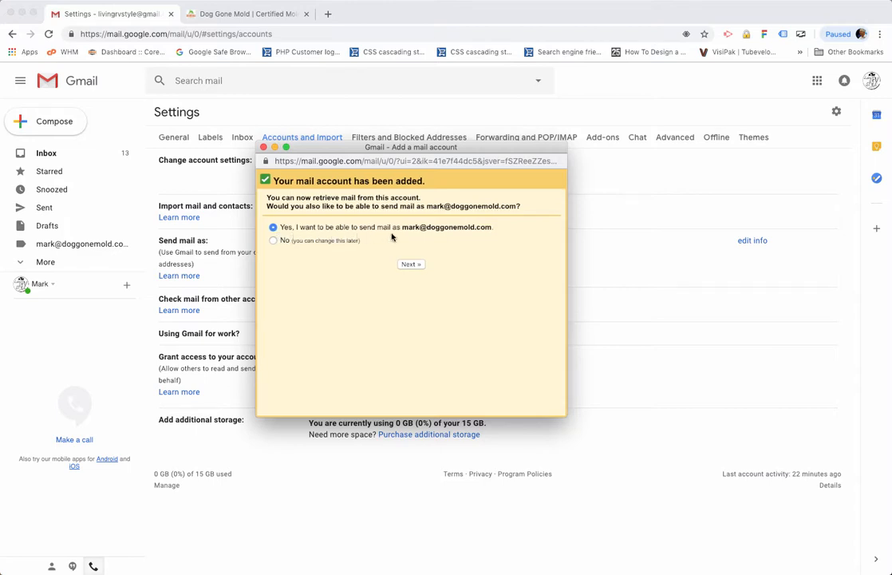
mouse_move(459, 230)
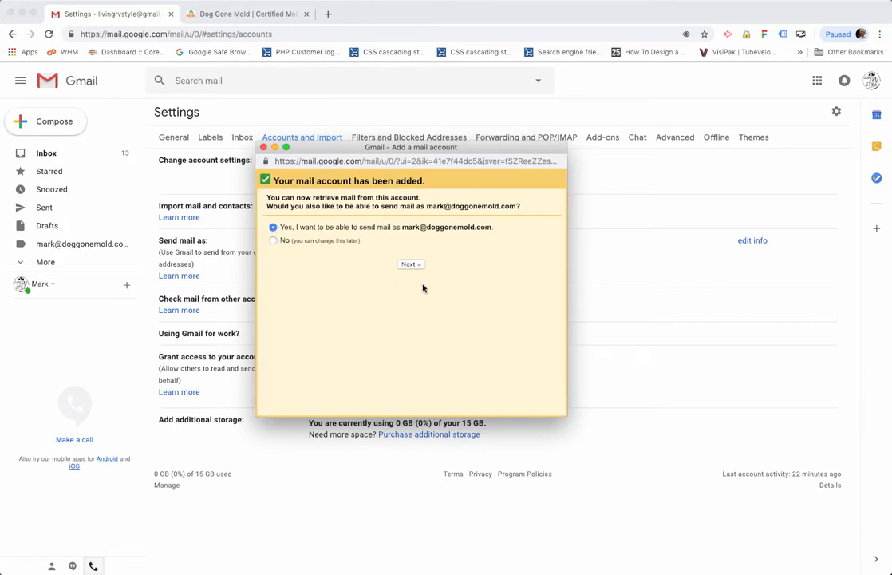
mouse_move(428, 290)
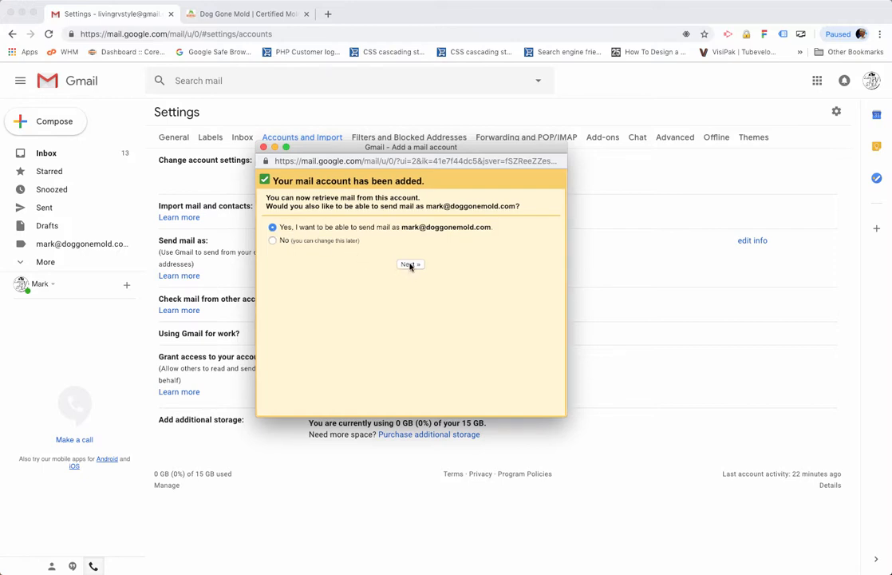
click(410, 265)
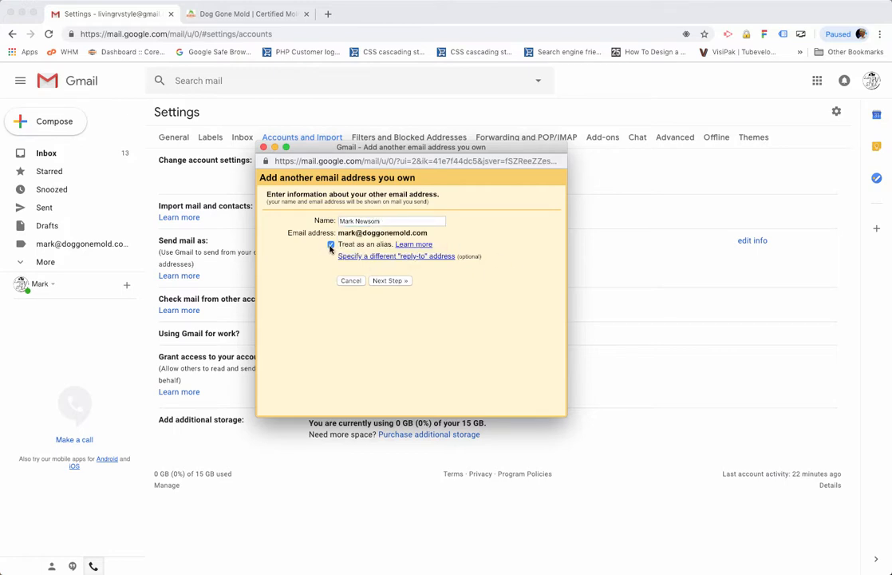
click(332, 244)
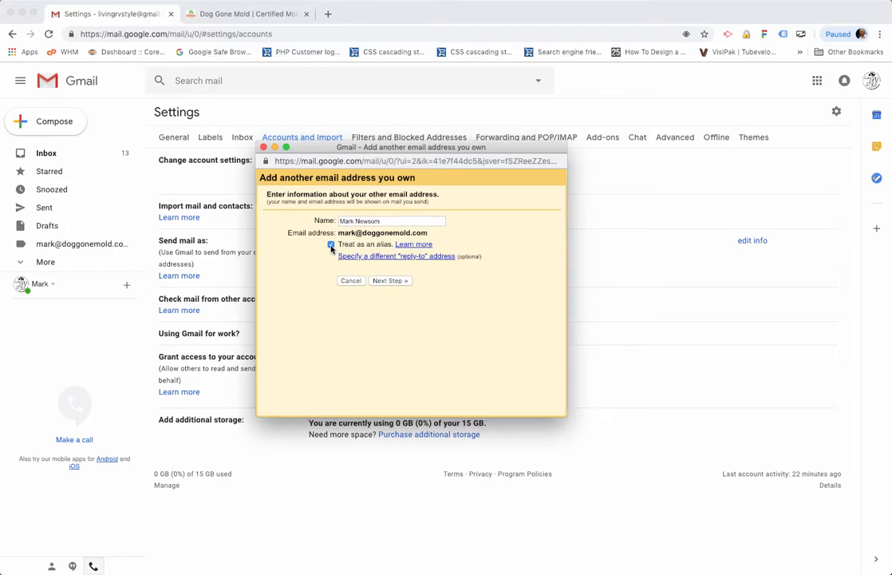
click(332, 244)
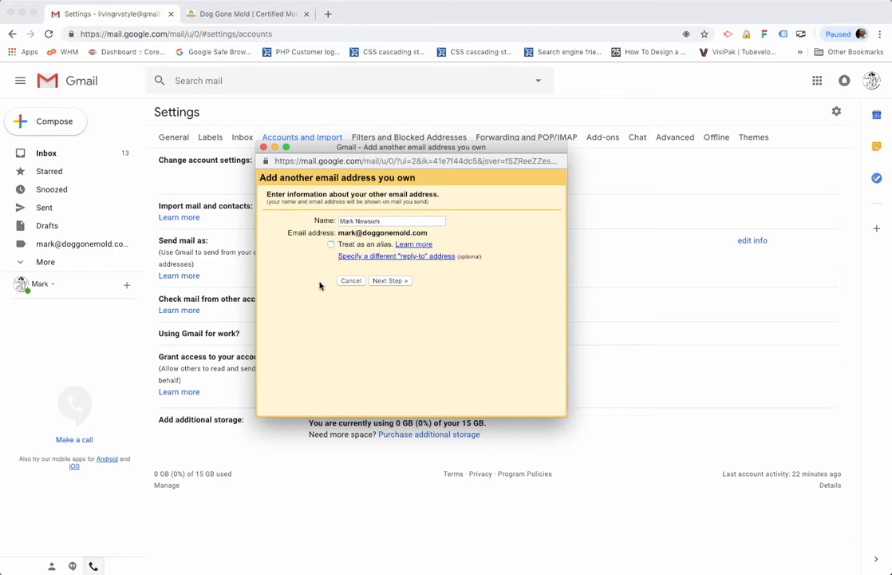
mouse_move(302, 277)
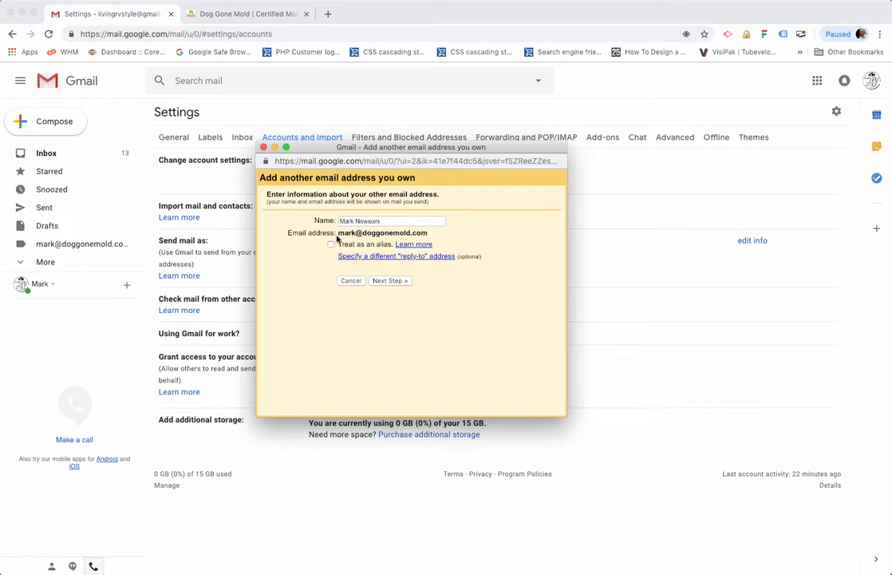
mouse_move(416, 311)
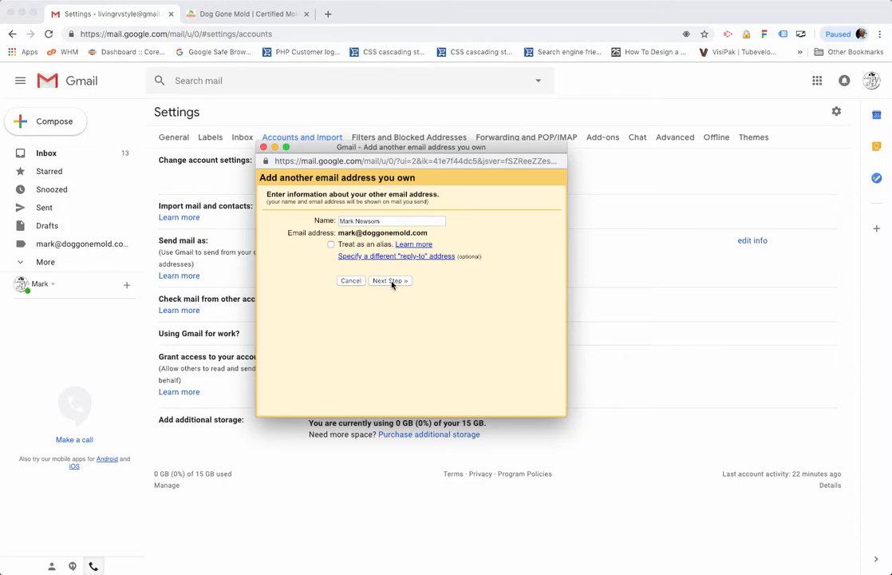
click(390, 281)
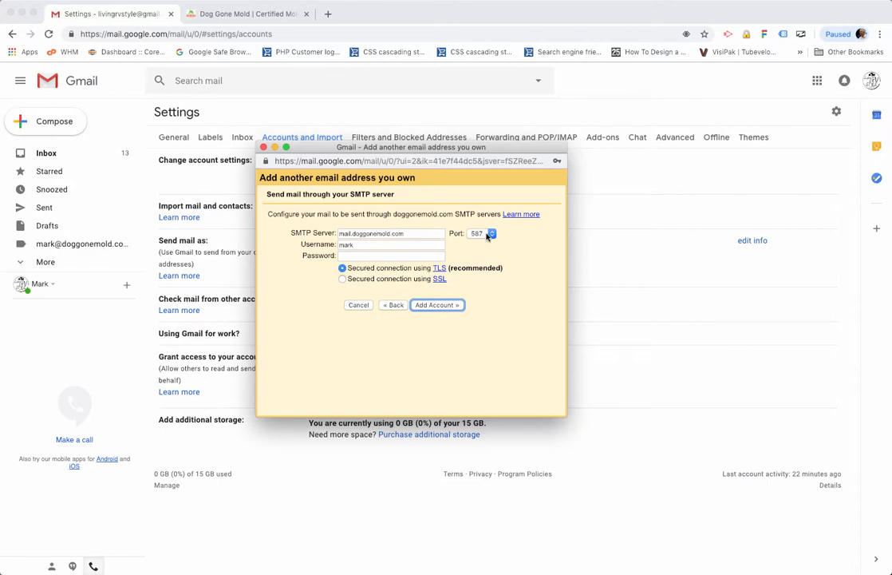
click(483, 233)
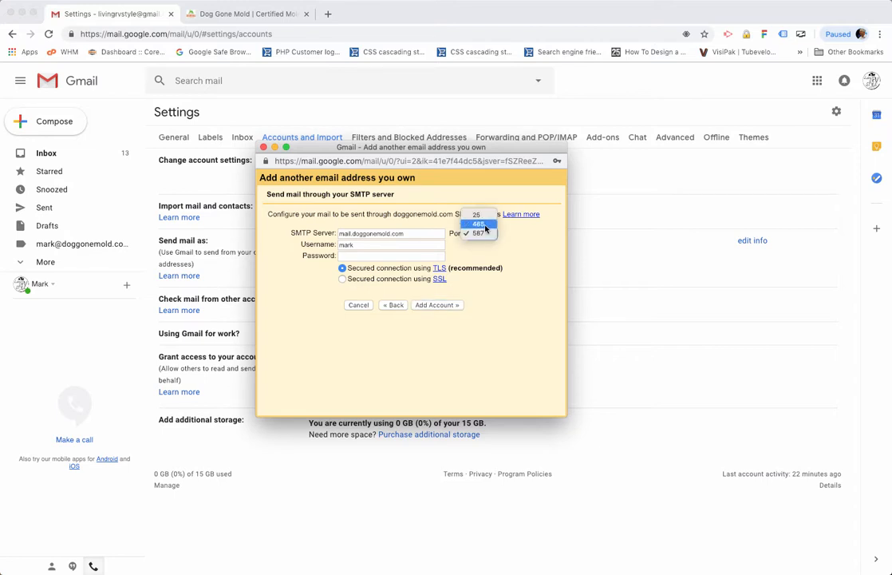
click(478, 224)
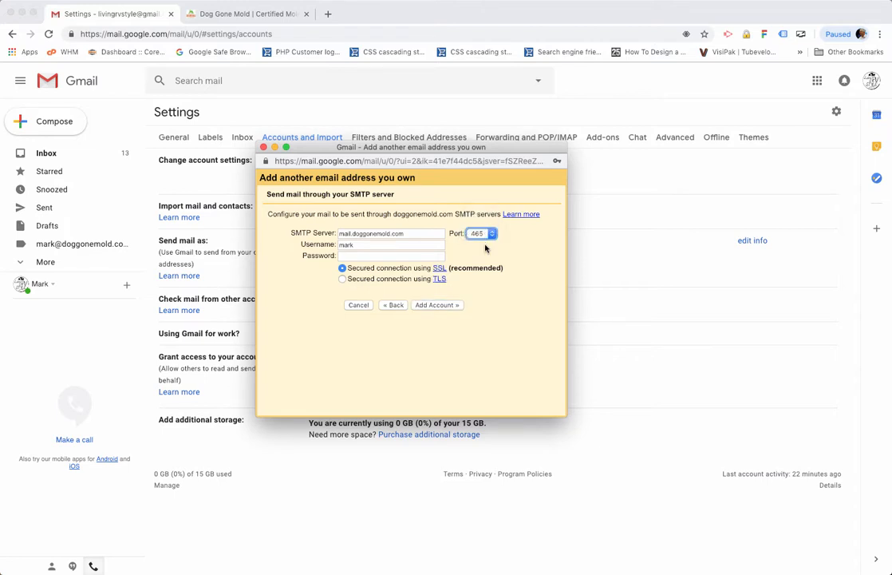
click(391, 244)
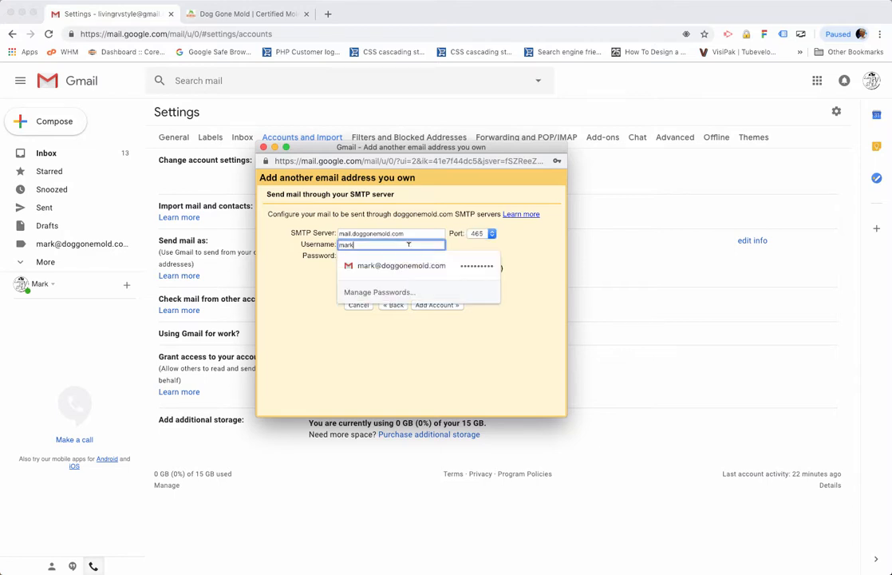
click(402, 265)
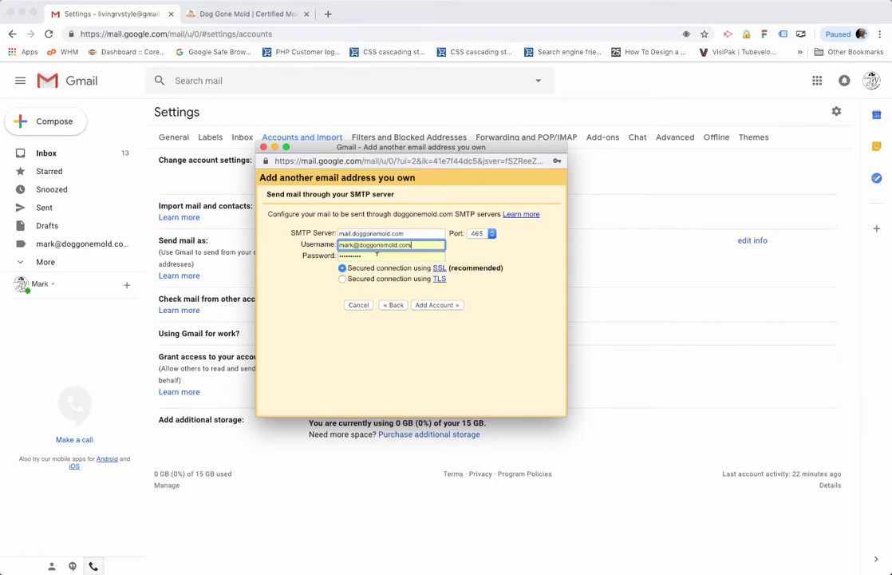
click(391, 256)
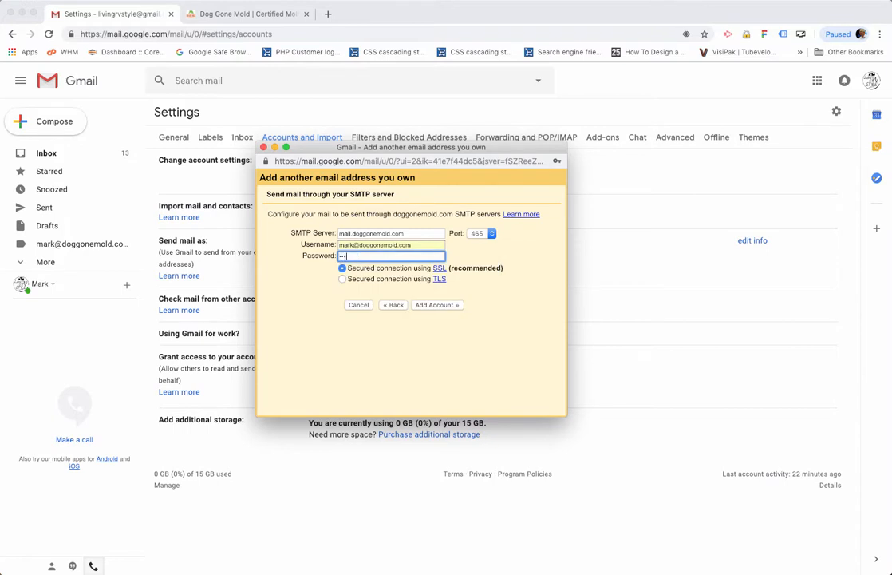
text(•)
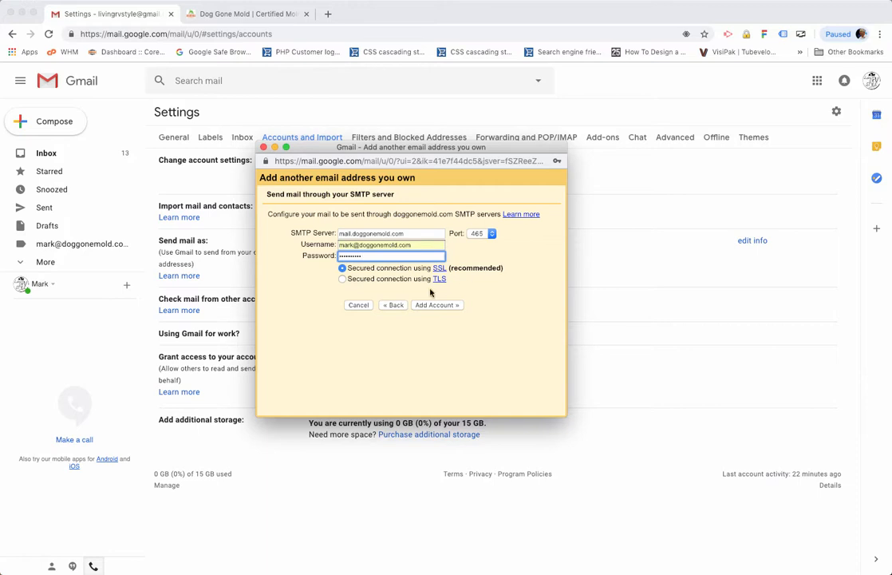
mouse_move(329, 299)
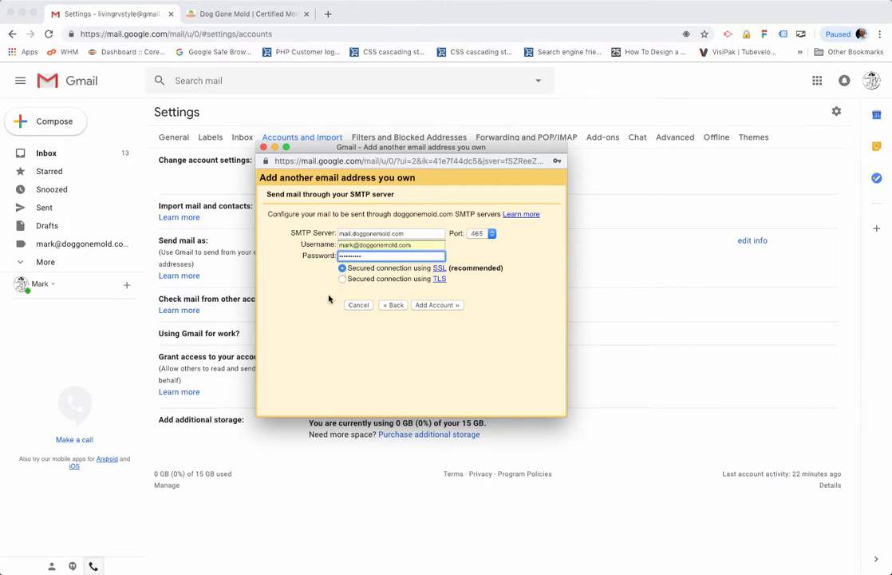
mouse_move(438, 306)
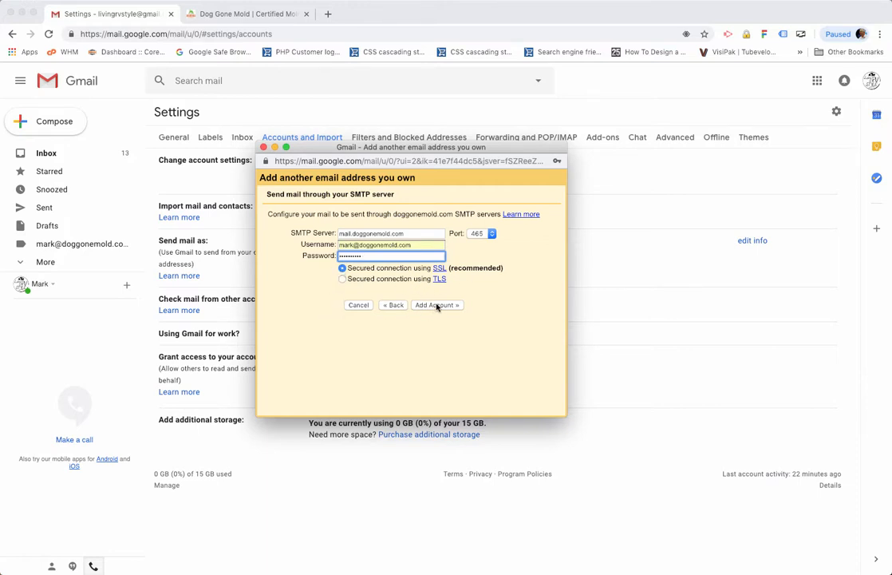
click(436, 304)
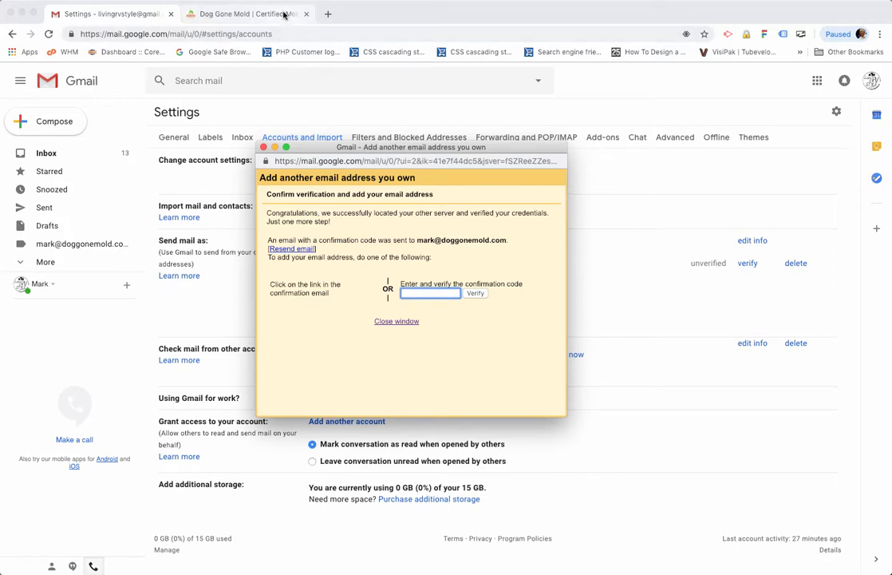
mouse_move(361, 281)
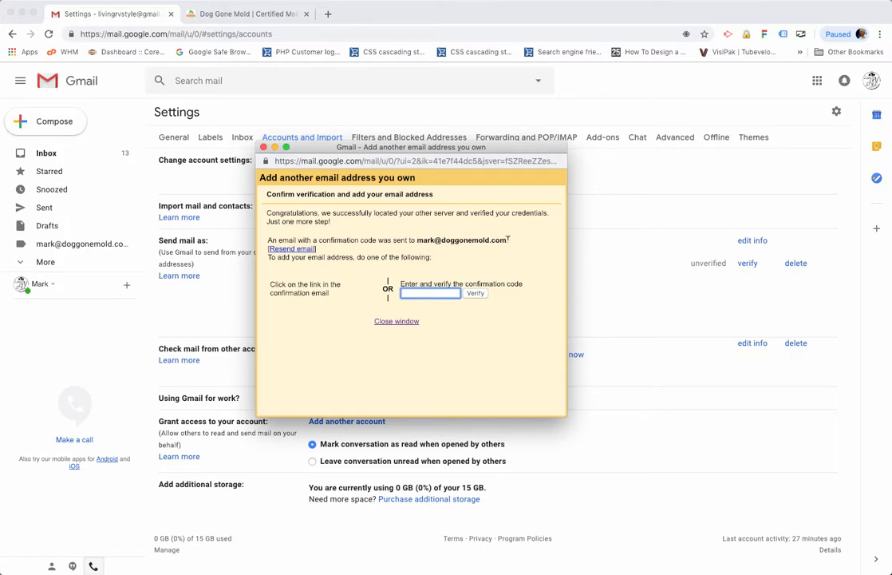
click(242, 13)
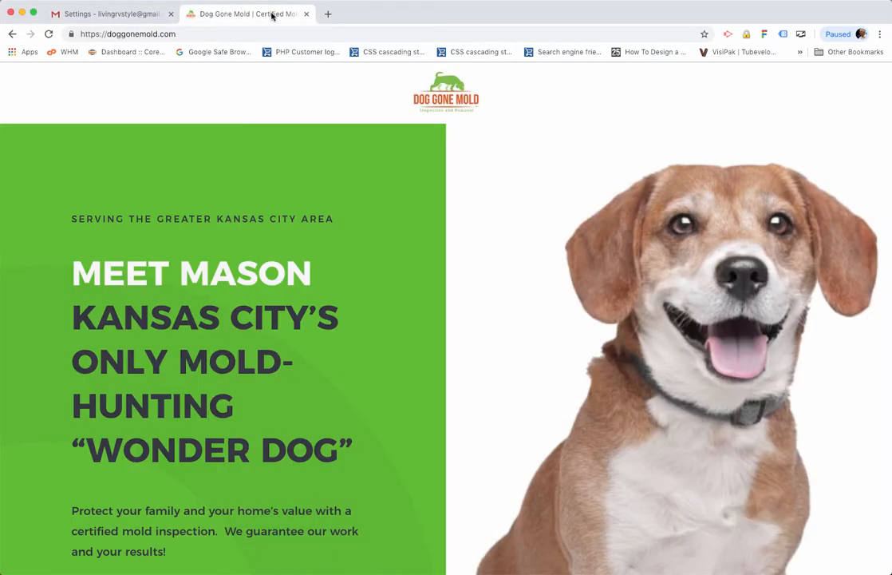
click(127, 34)
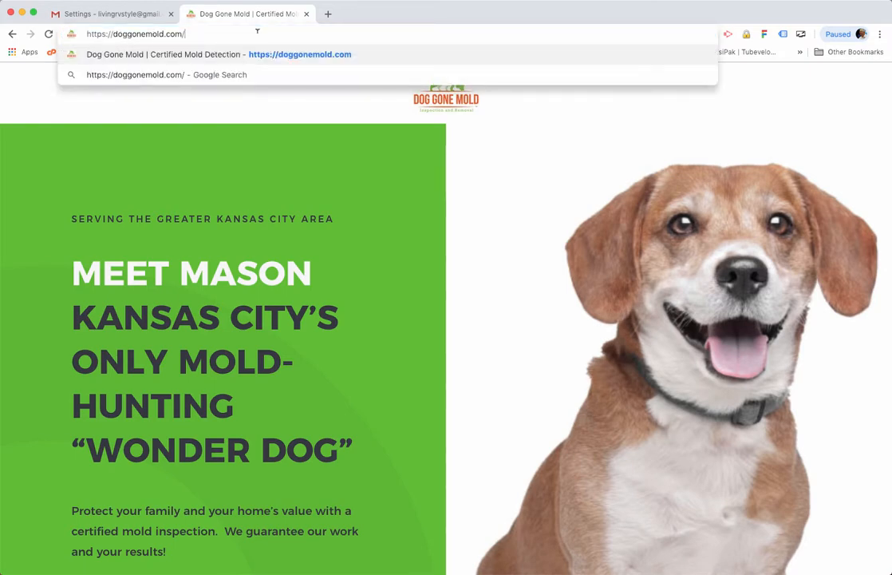
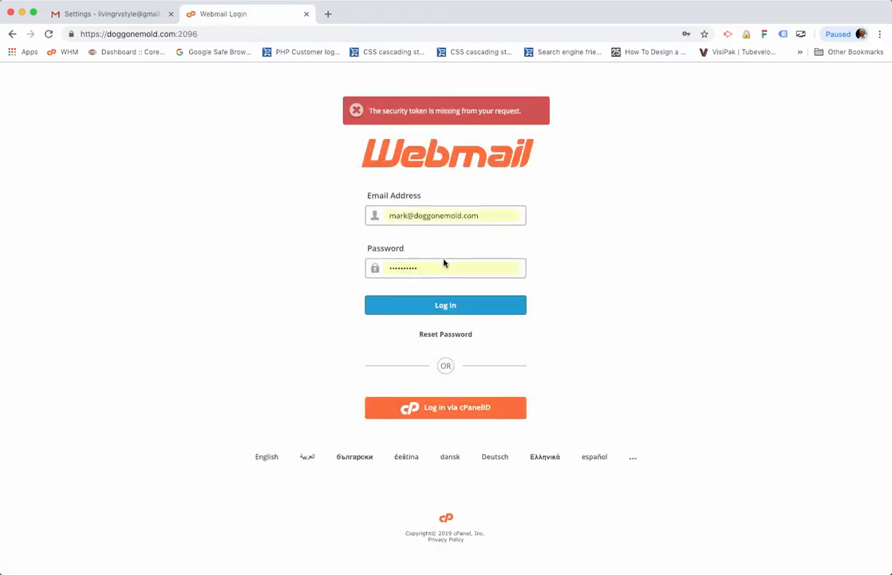
mouse_move(425, 262)
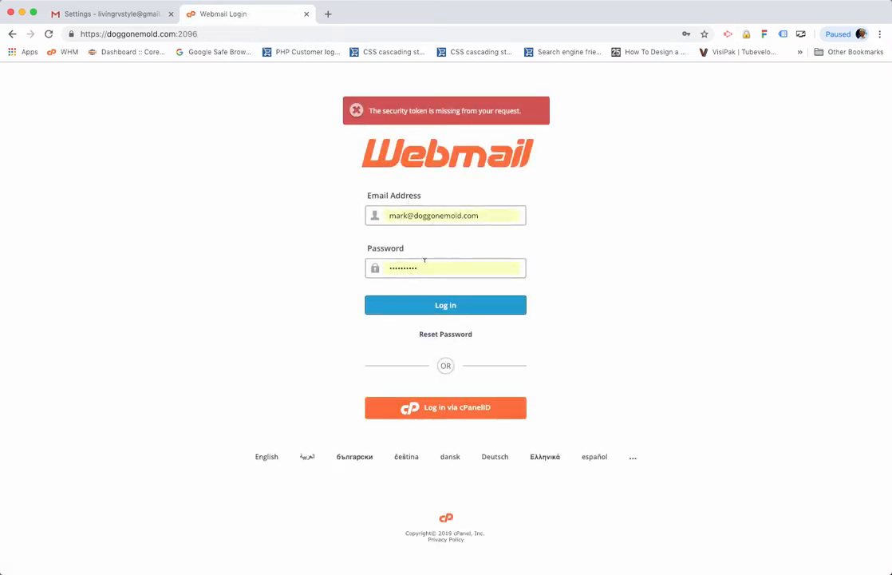
click(446, 305)
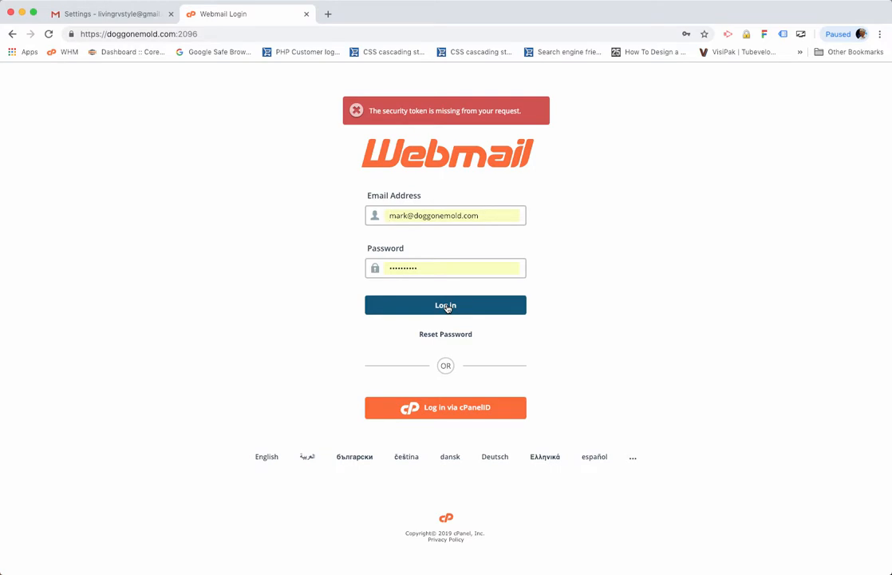
Open the Gmail Confirmation – Send Mail as message and select its confirmation code.
click(445, 305)
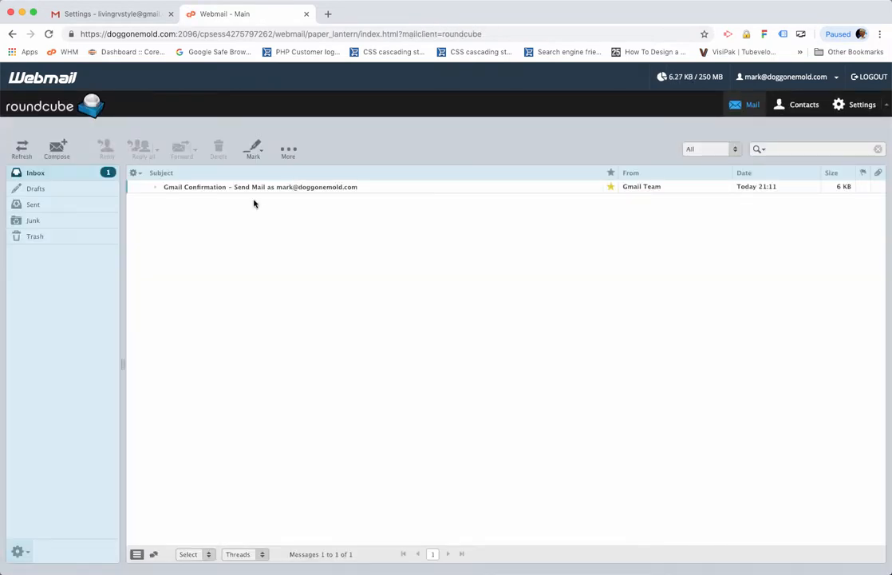
click(258, 185)
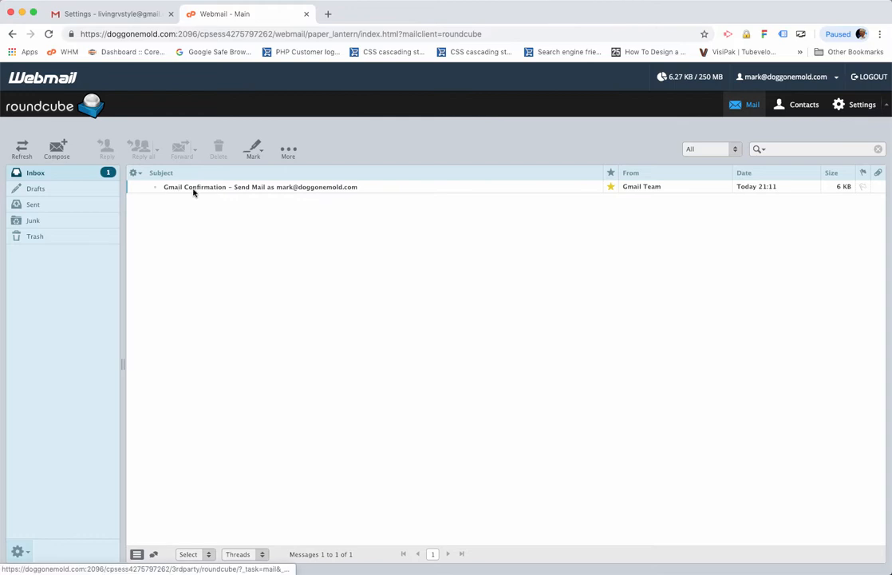
click(259, 185)
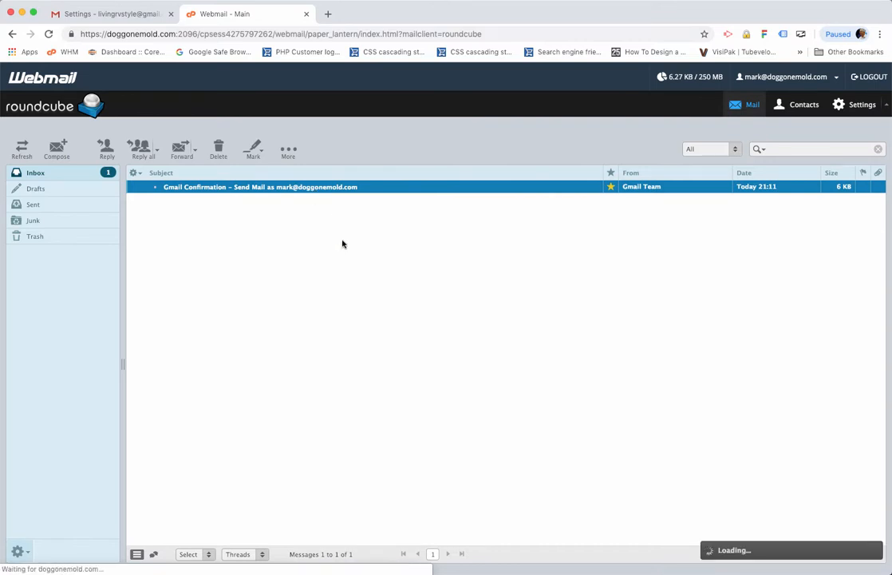
click(260, 187)
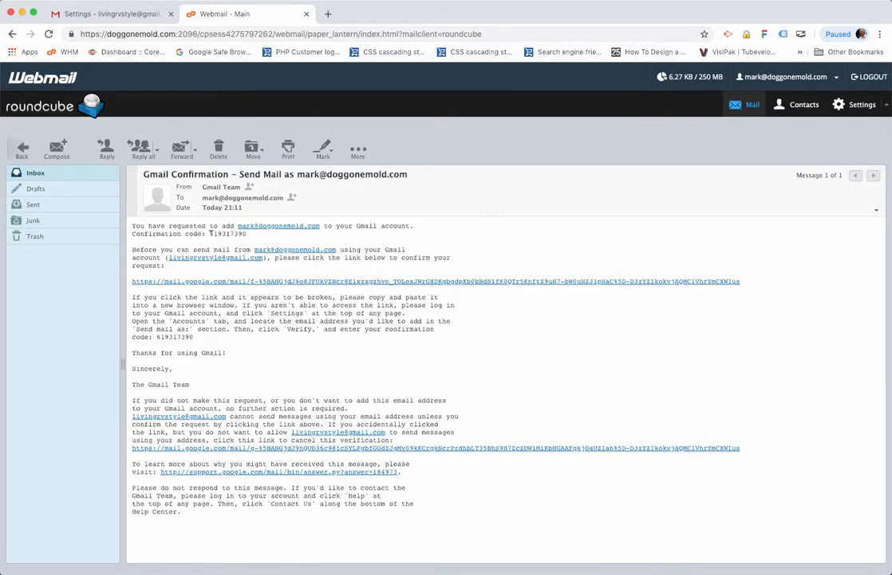
double_click(227, 233)
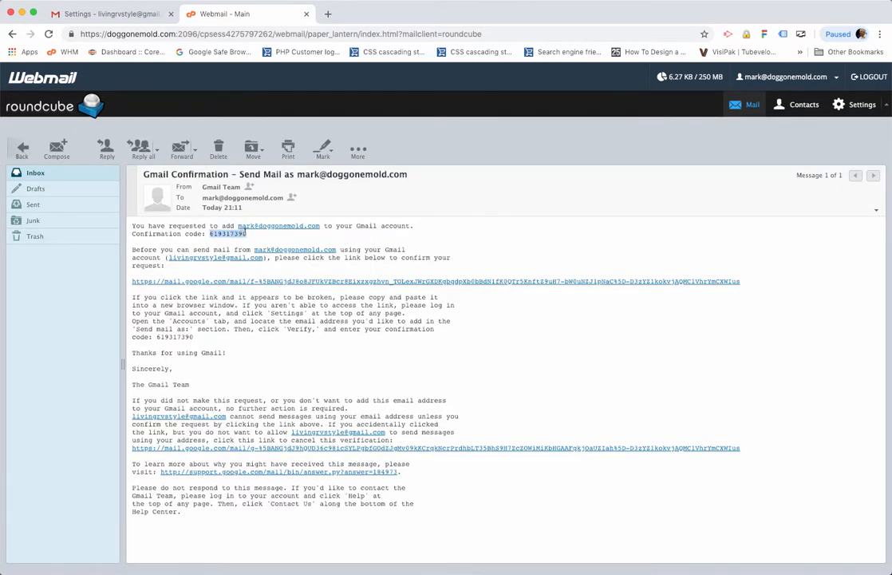
mouse_move(367, 279)
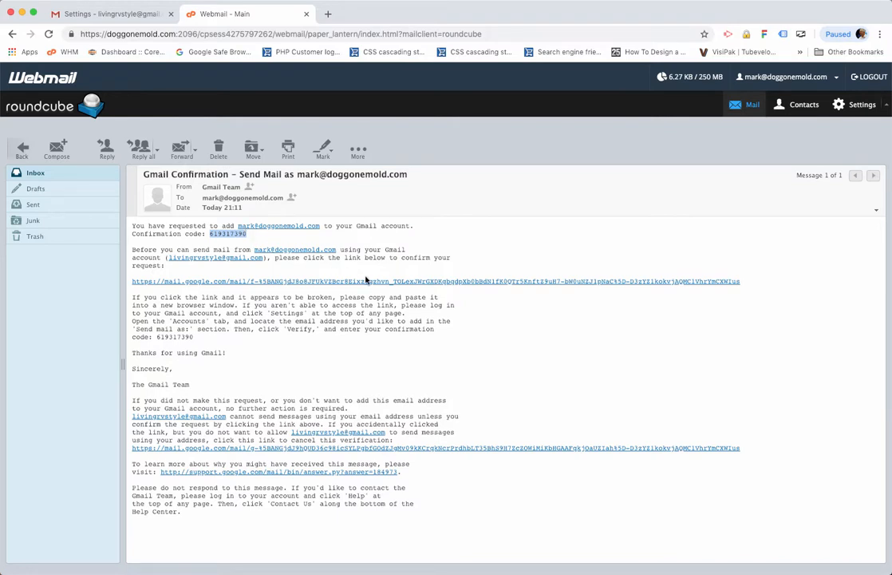
mouse_move(302, 257)
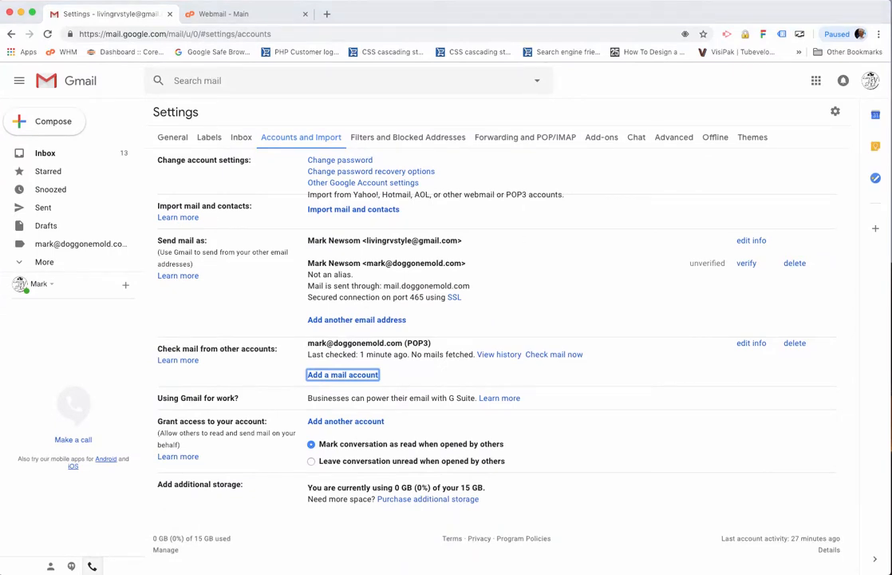
click(341, 373)
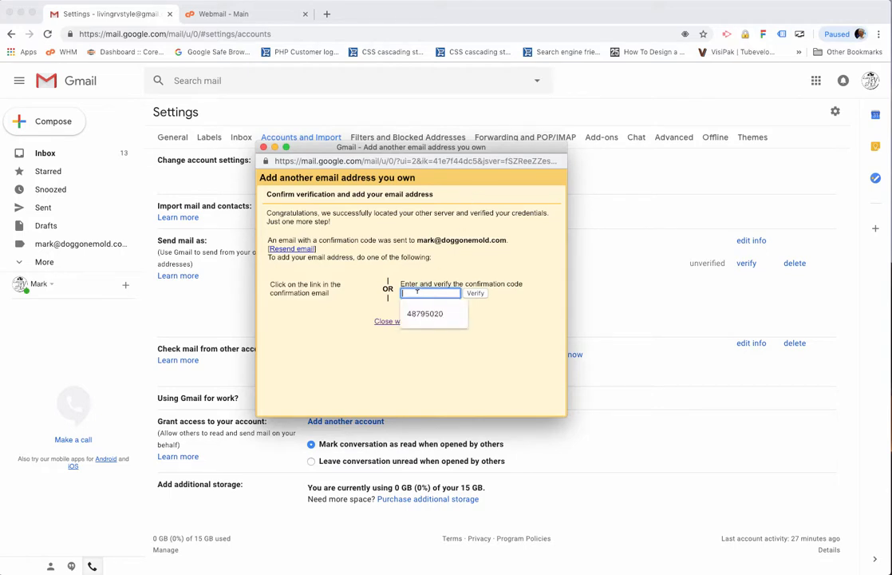
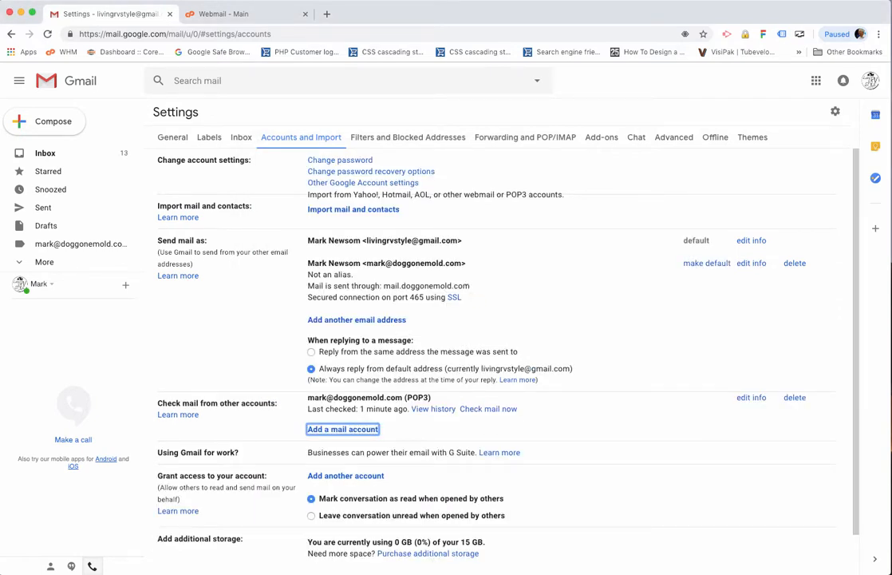
mouse_move(335, 253)
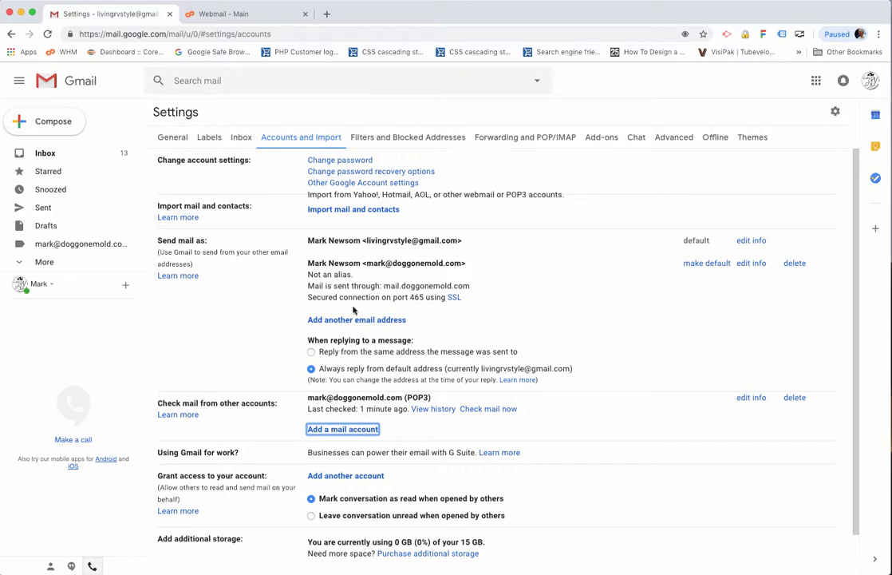
mouse_move(536, 361)
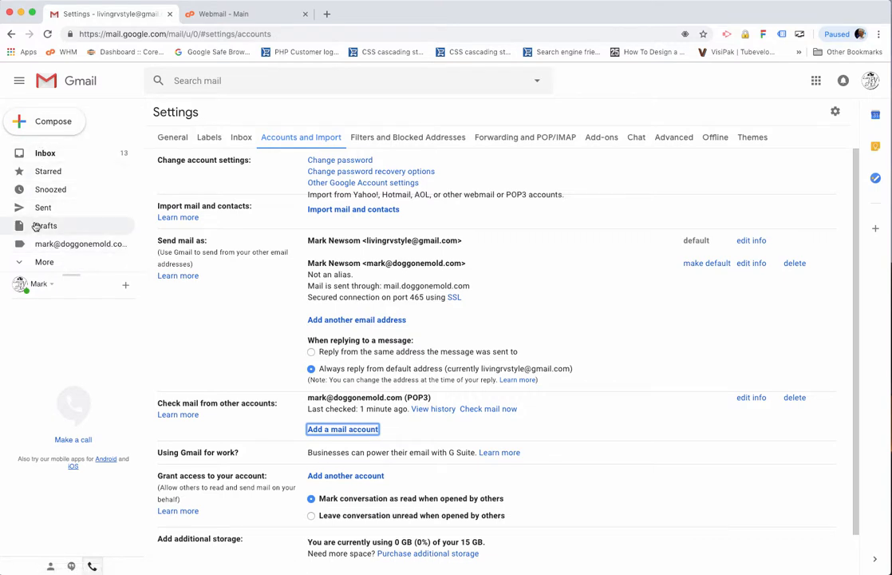
mouse_move(72, 242)
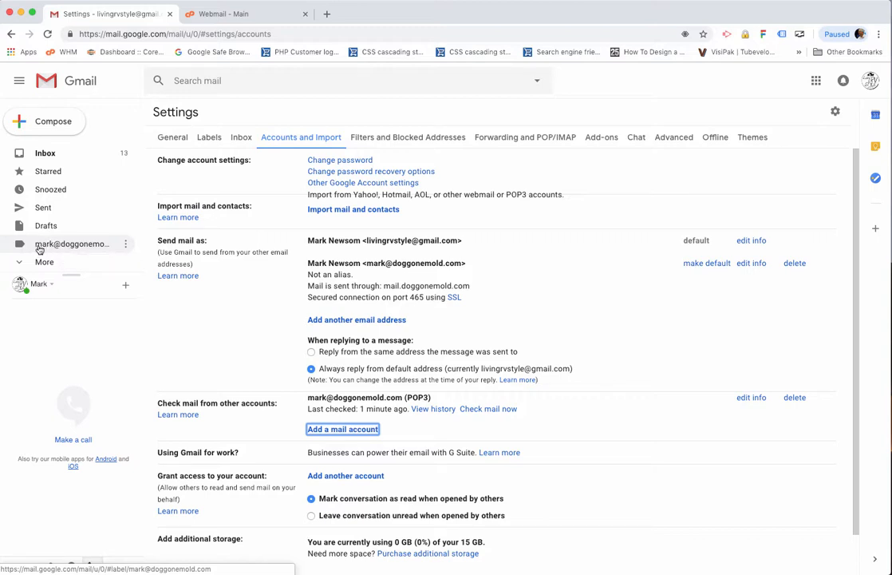
mouse_move(72, 242)
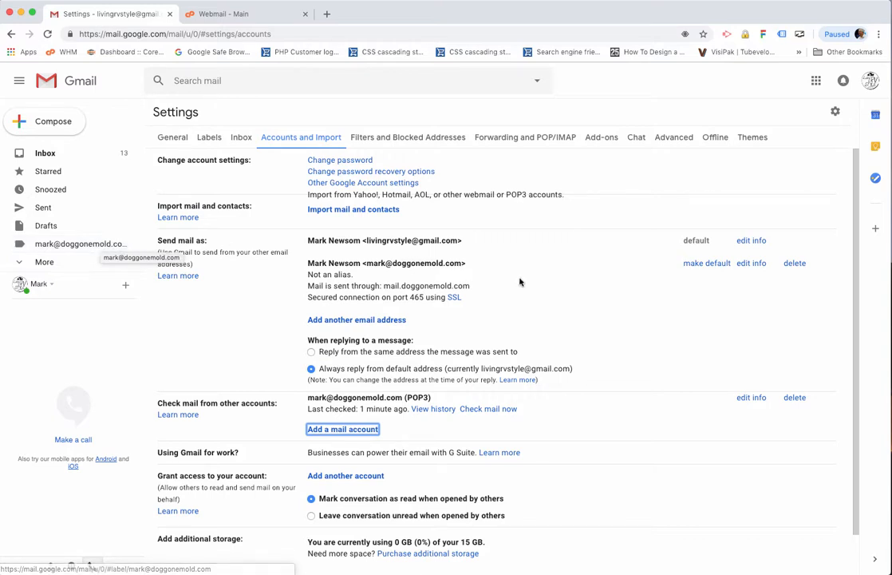
mouse_move(750, 300)
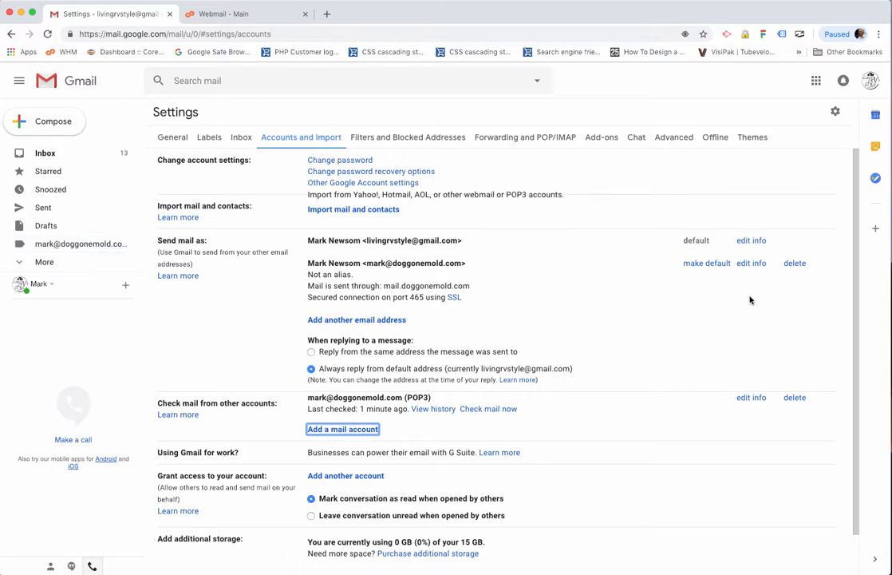